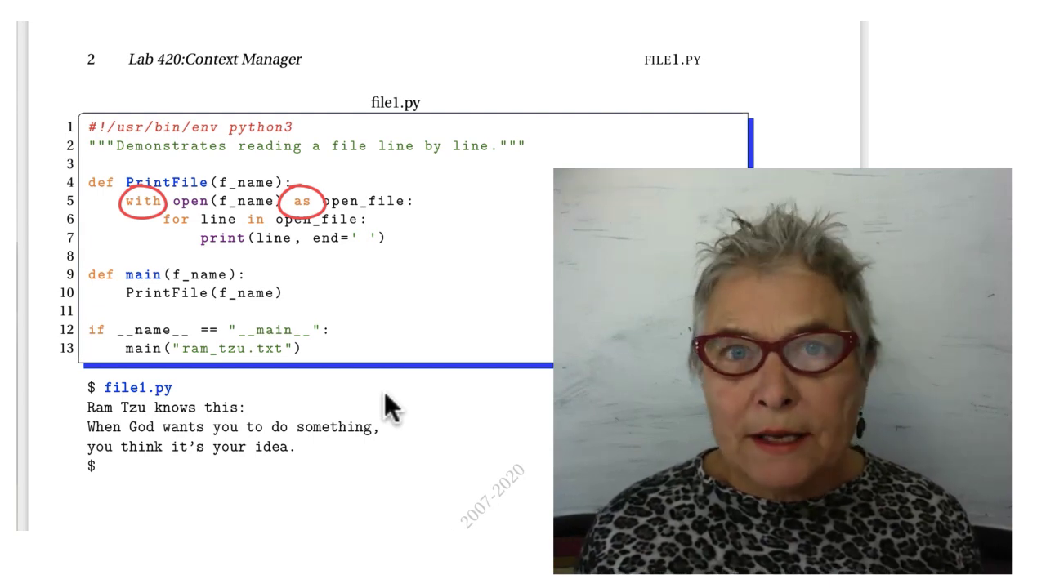
mouse_move(462, 424)
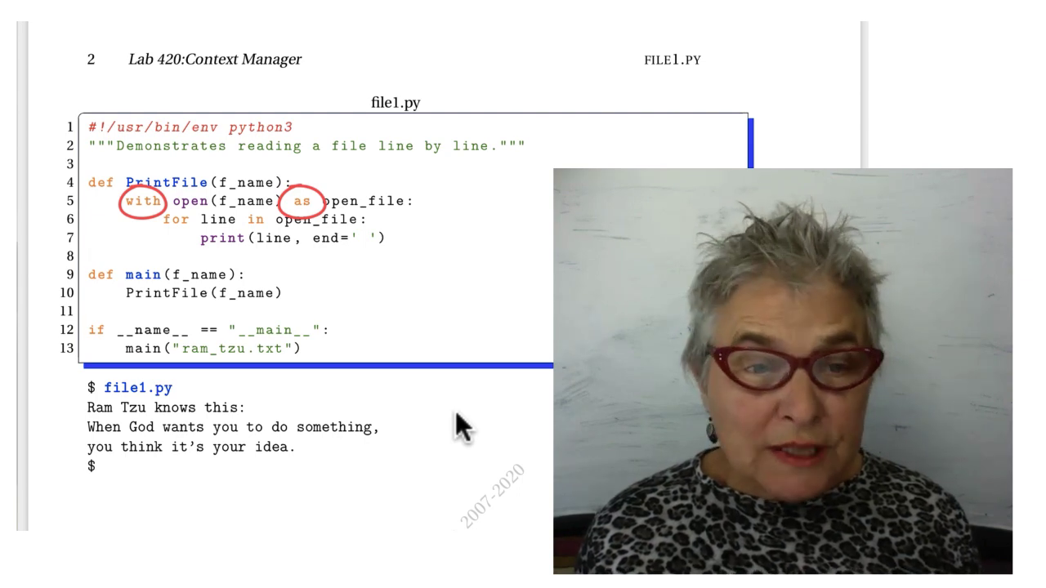
mouse_move(147, 225)
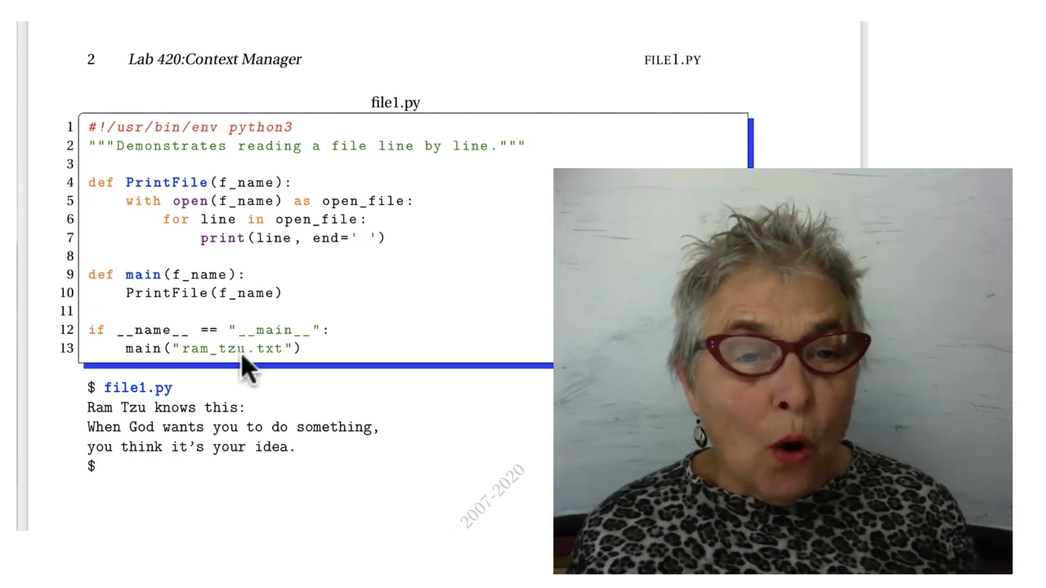
mouse_move(248, 204)
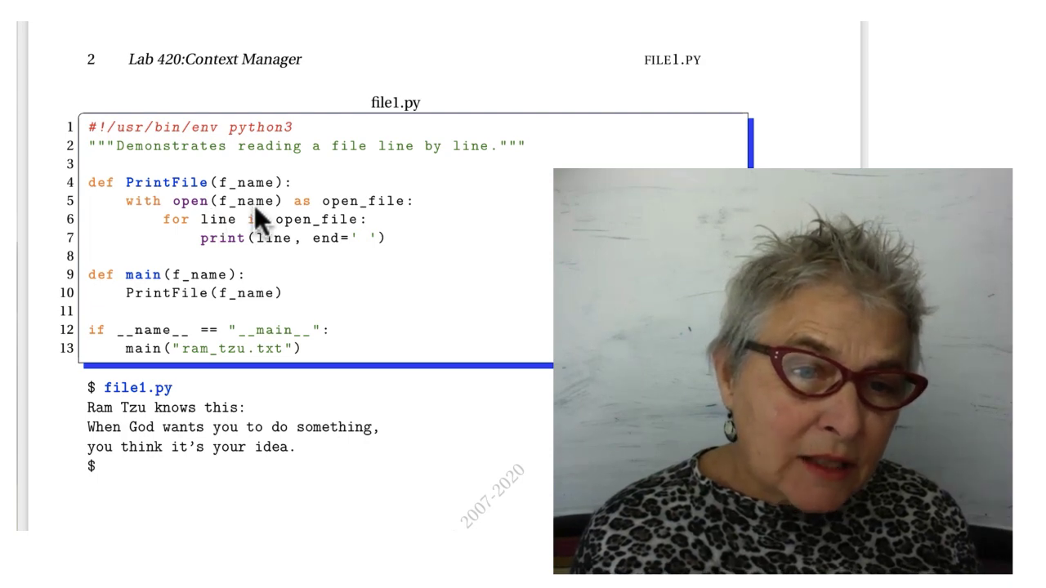
mouse_move(183, 220)
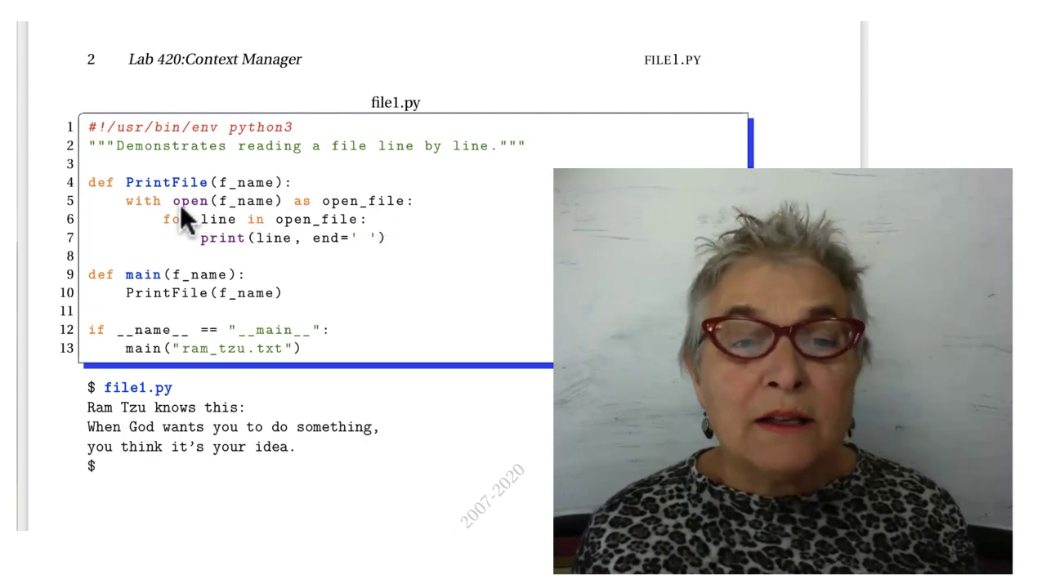
mouse_move(359, 220)
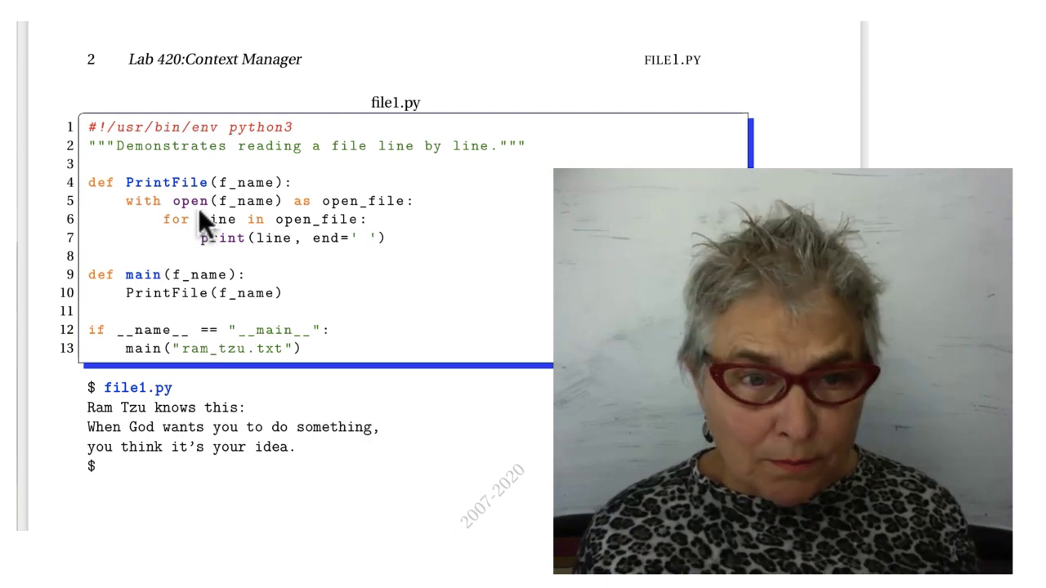
mouse_move(367, 225)
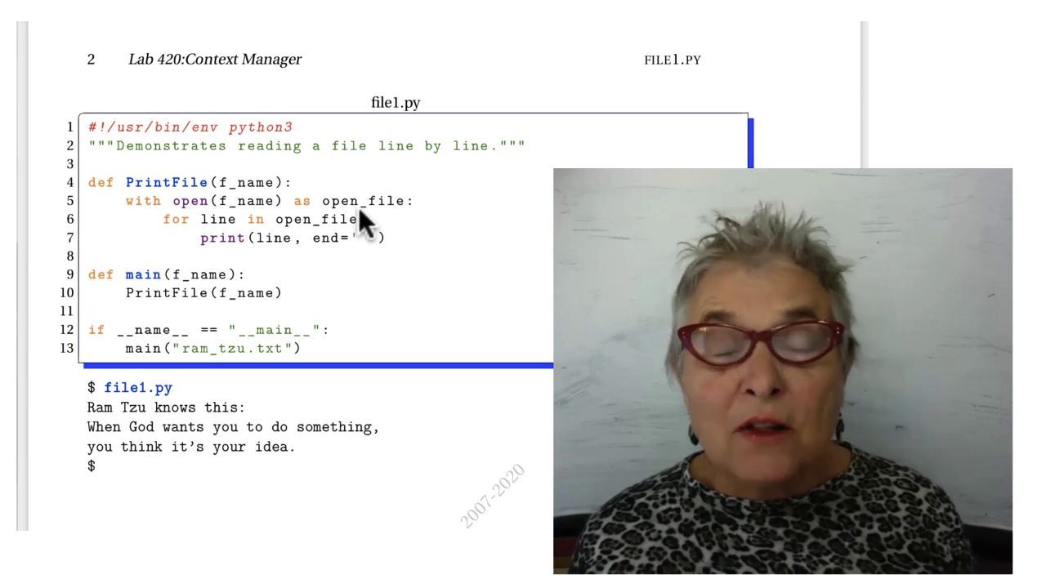
mouse_move(384, 232)
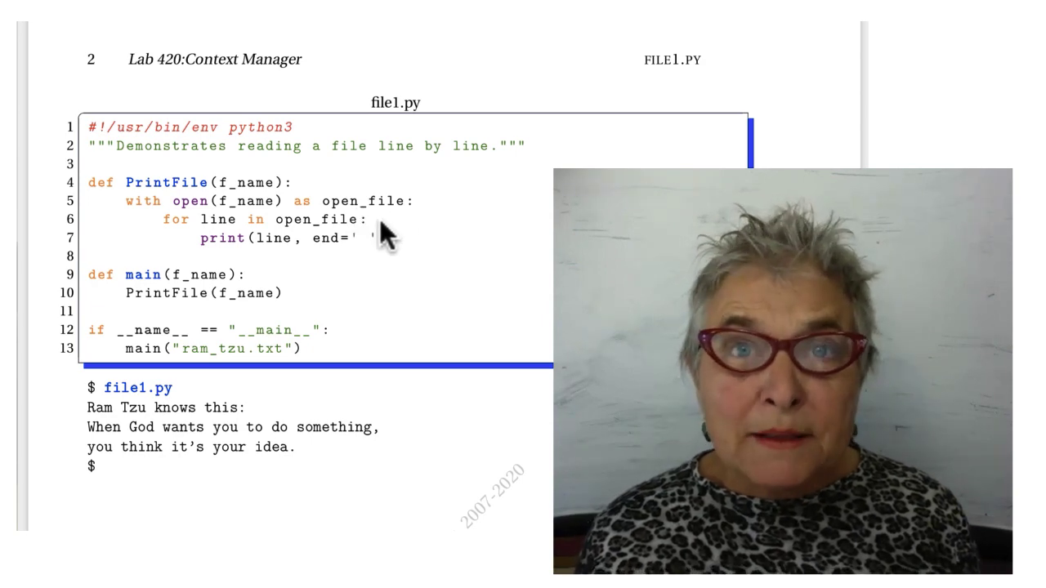
mouse_move(372, 261)
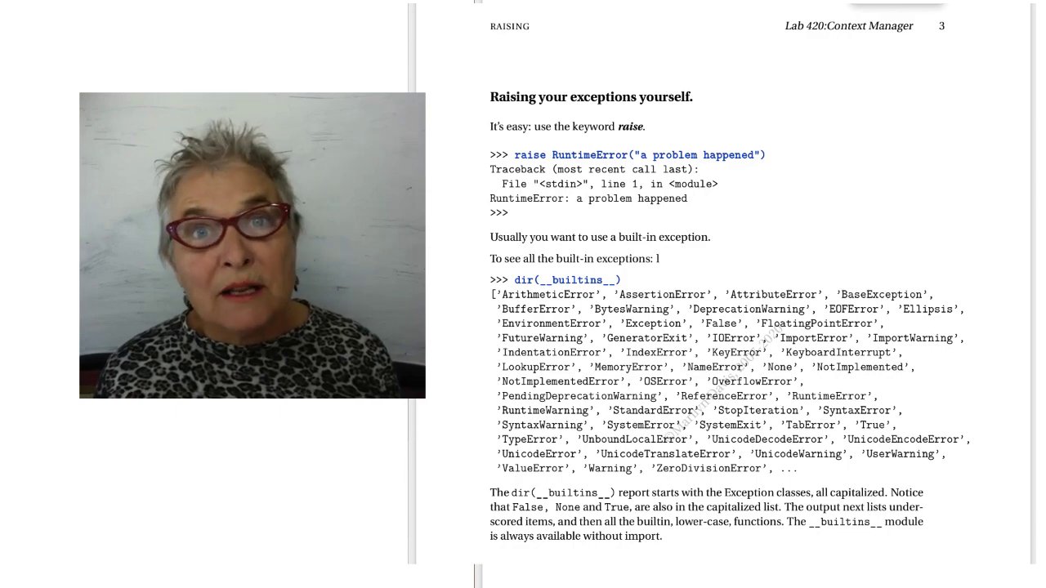
scroll("down", 3)
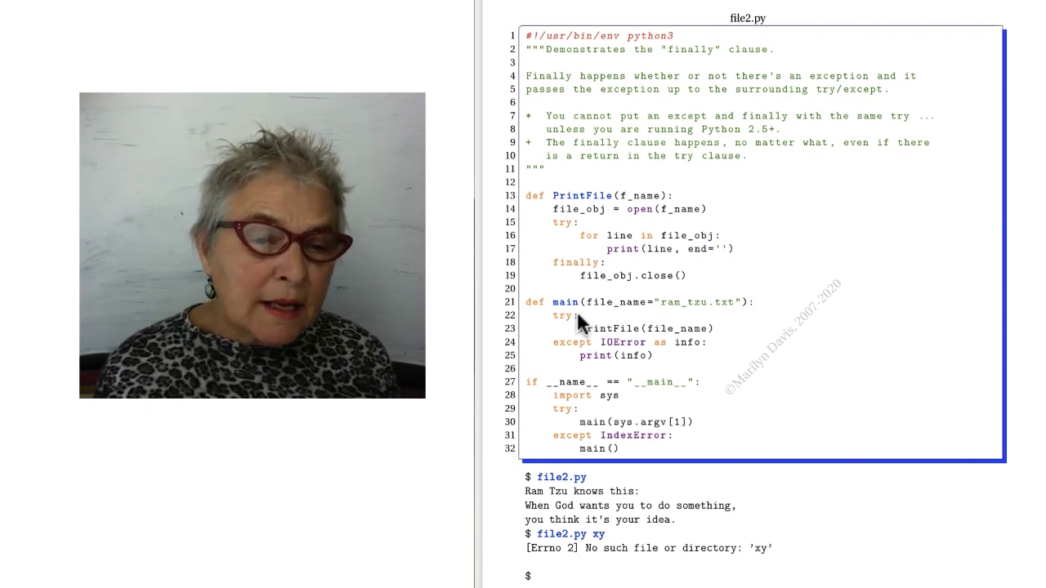
mouse_move(575, 353)
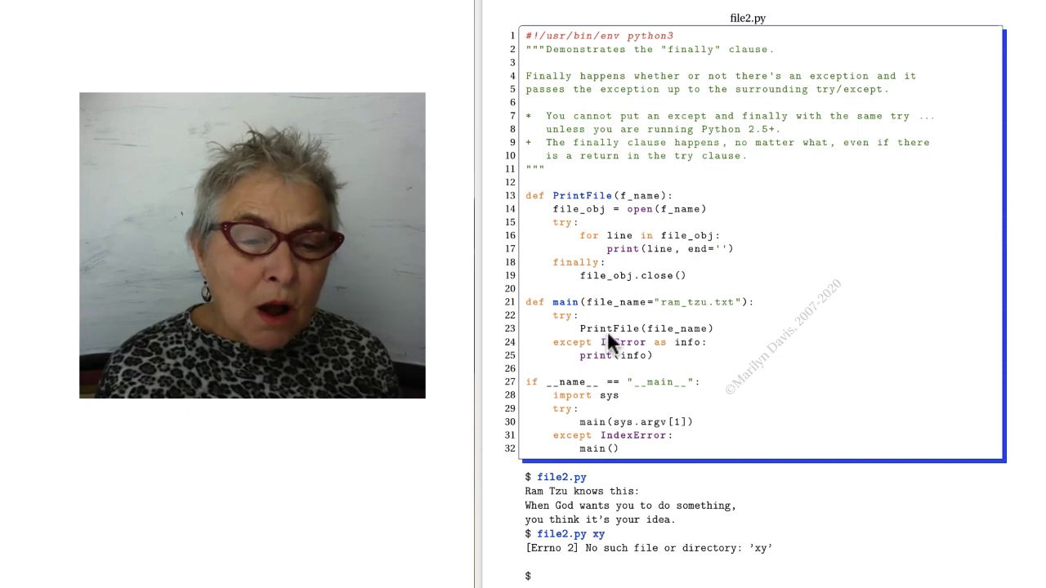
mouse_move(536, 321)
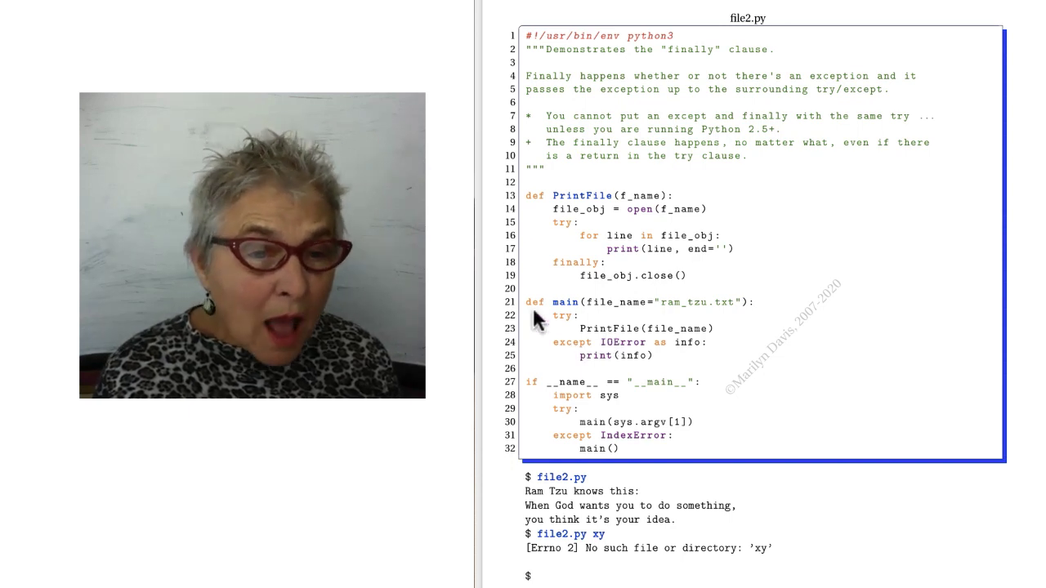
mouse_move(572, 226)
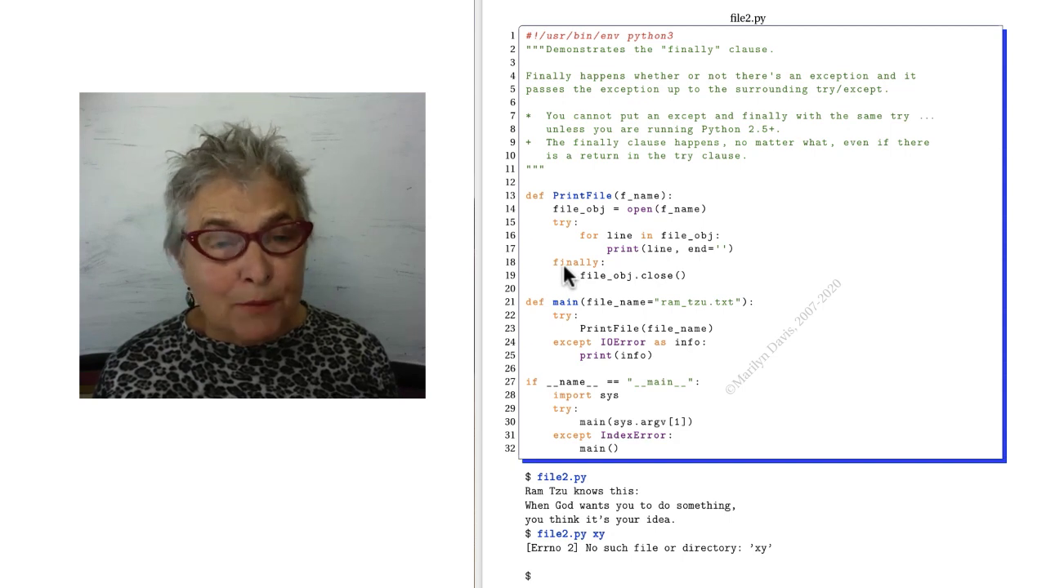
mouse_move(569, 222)
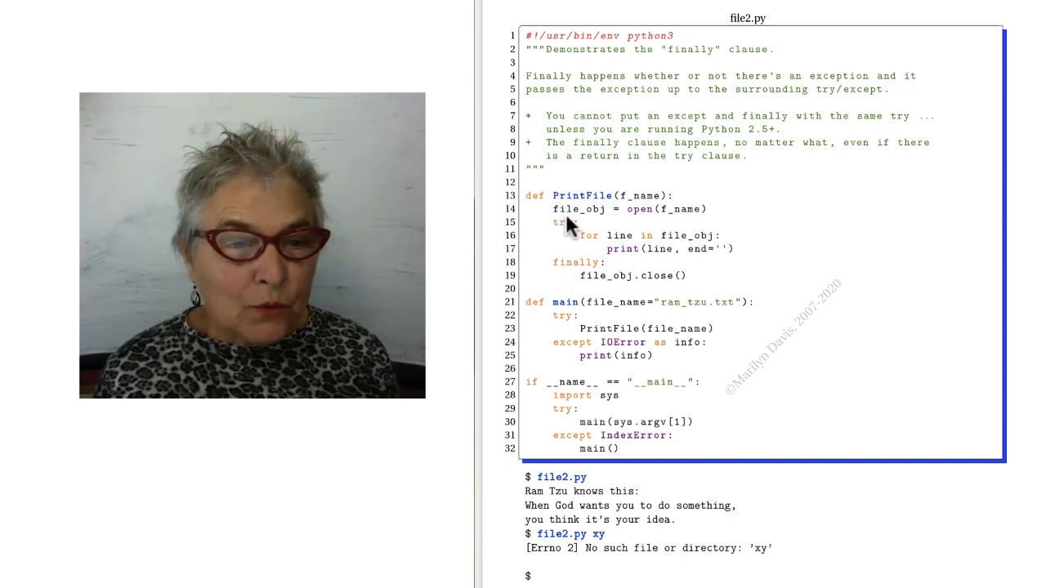
mouse_move(572, 275)
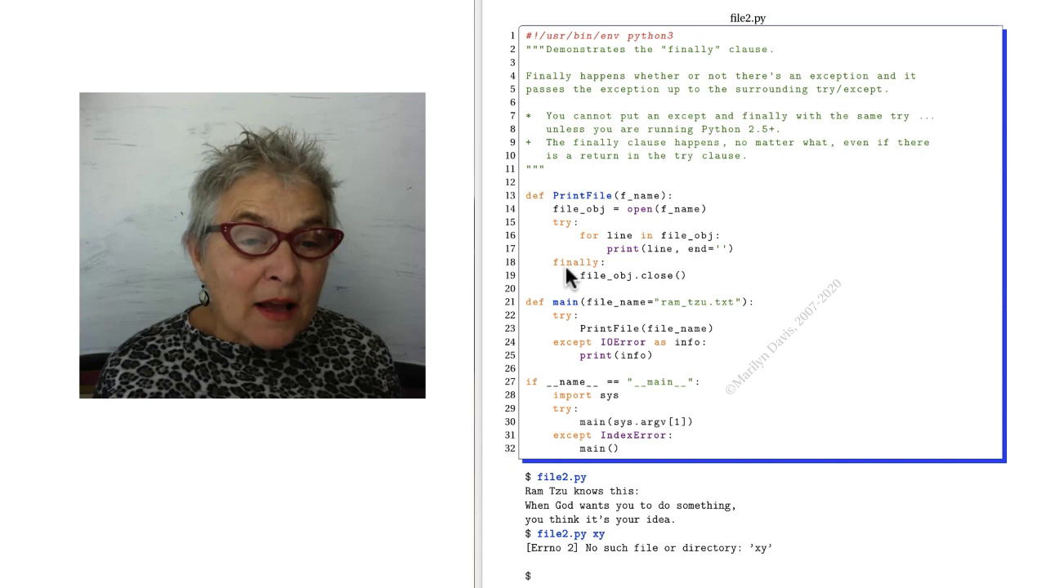
mouse_move(572, 252)
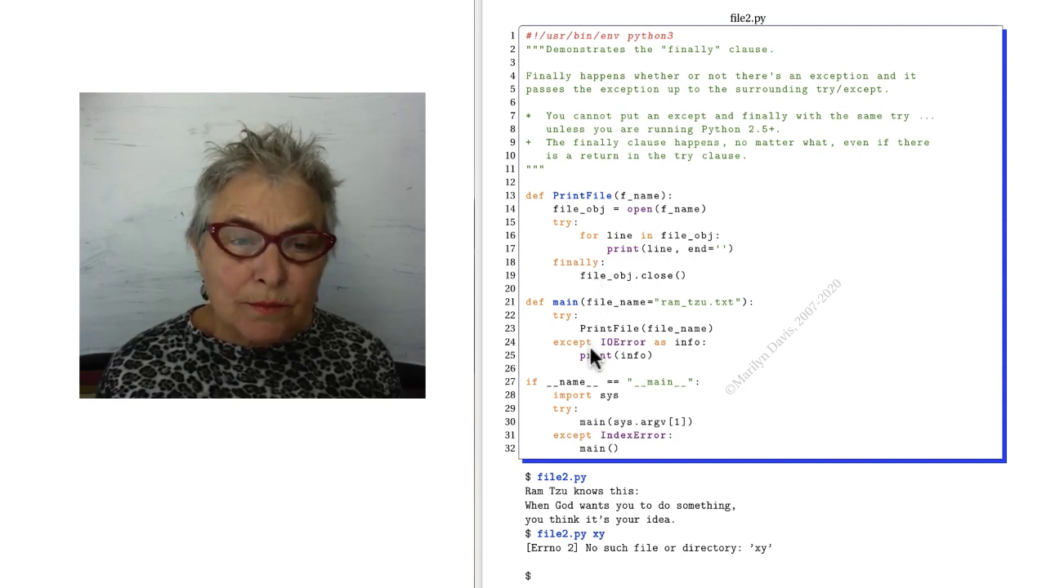
mouse_move(589, 242)
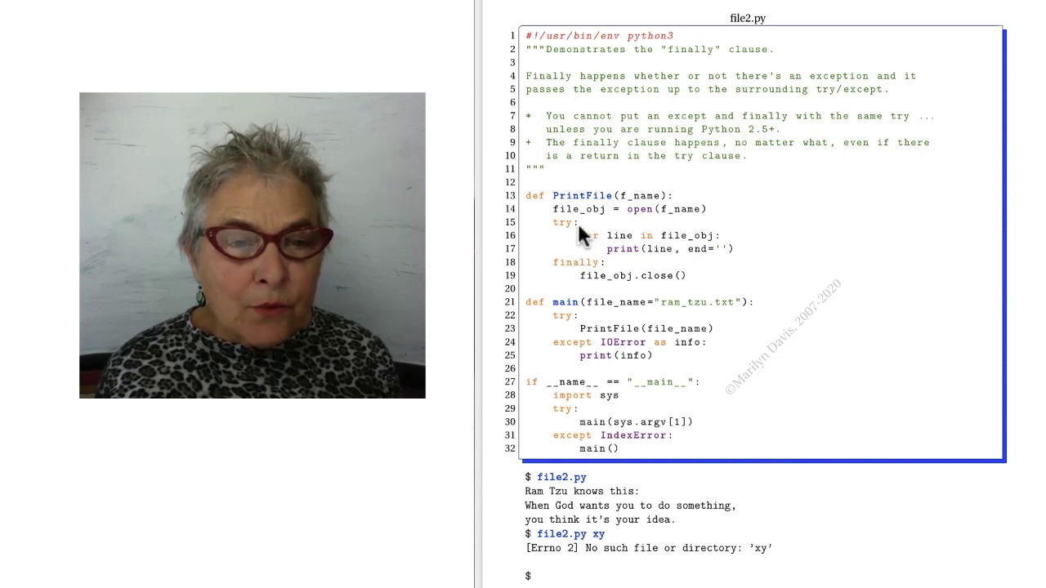
mouse_move(621, 270)
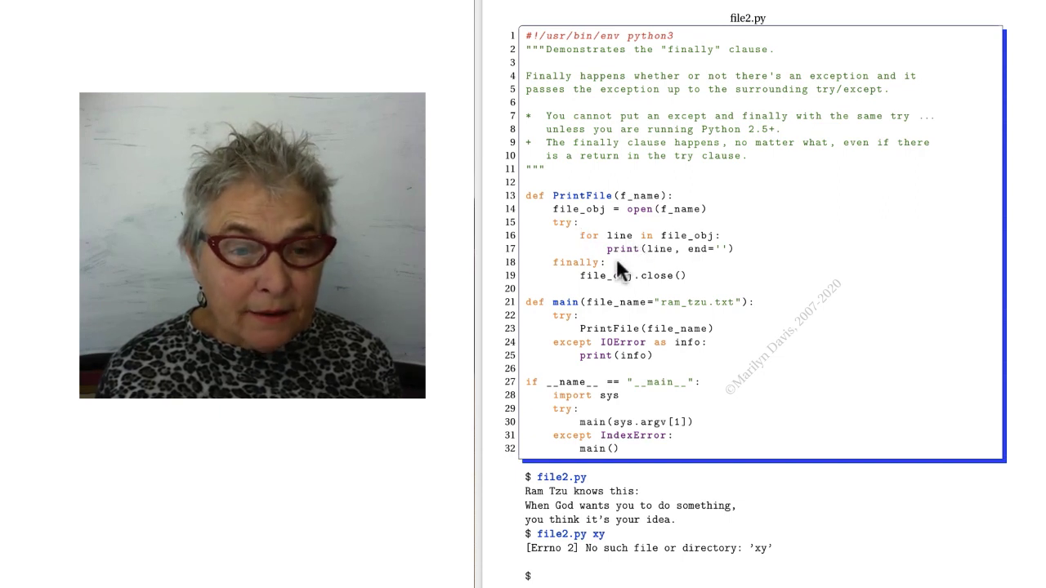
mouse_move(608, 281)
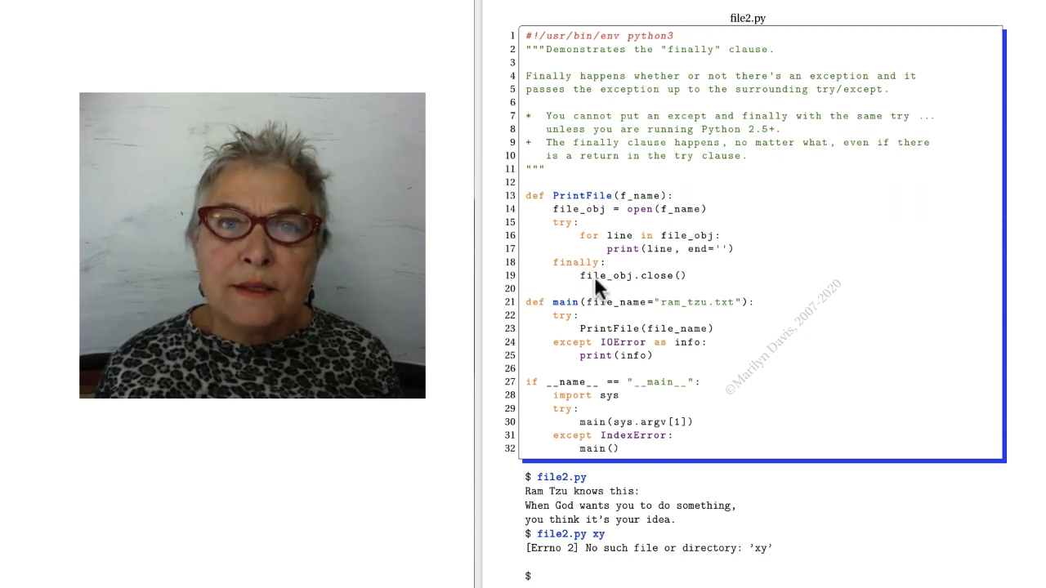
mouse_move(595, 219)
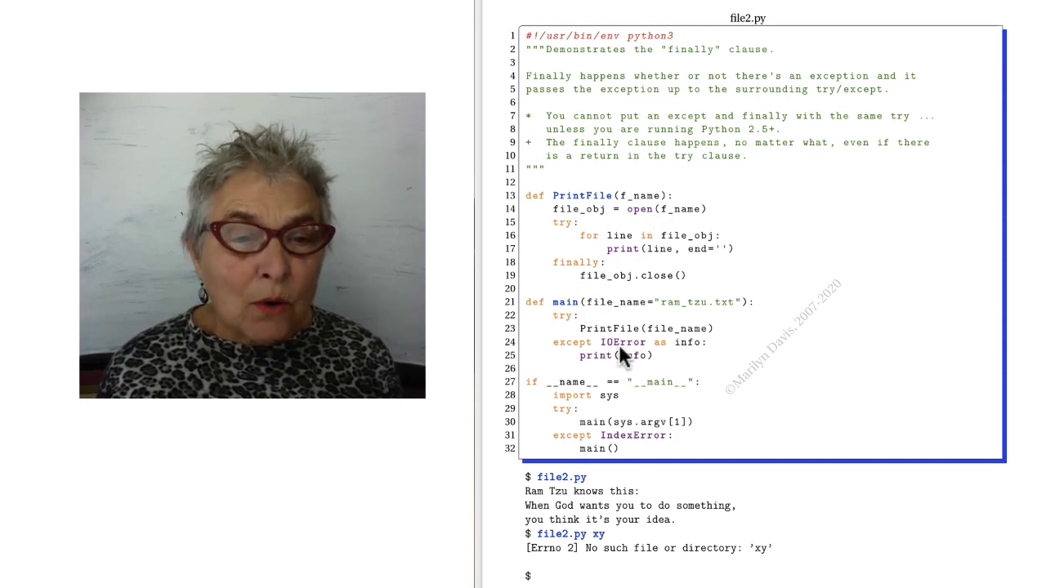
mouse_move(627, 261)
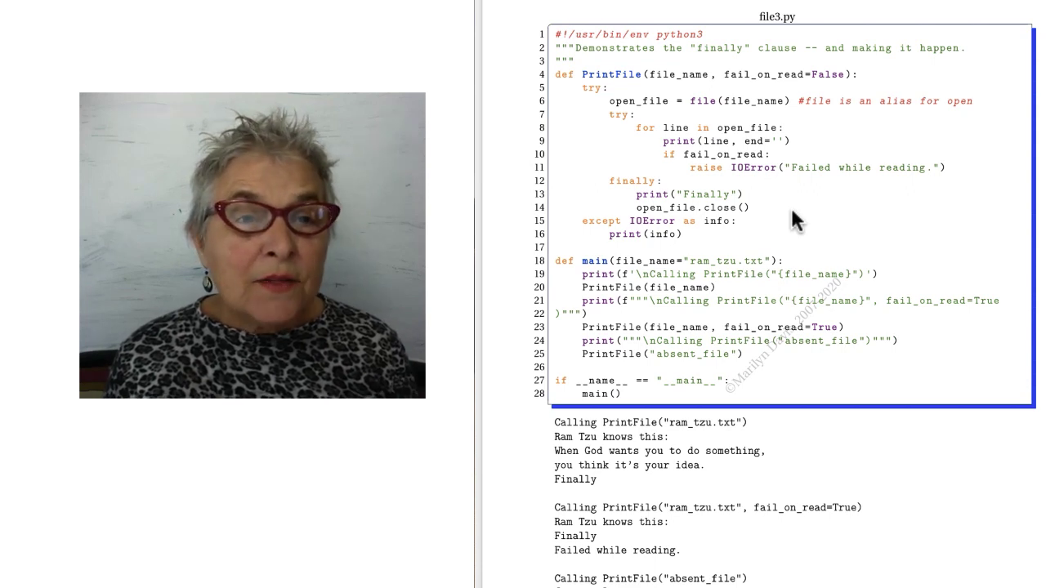
mouse_move(640, 117)
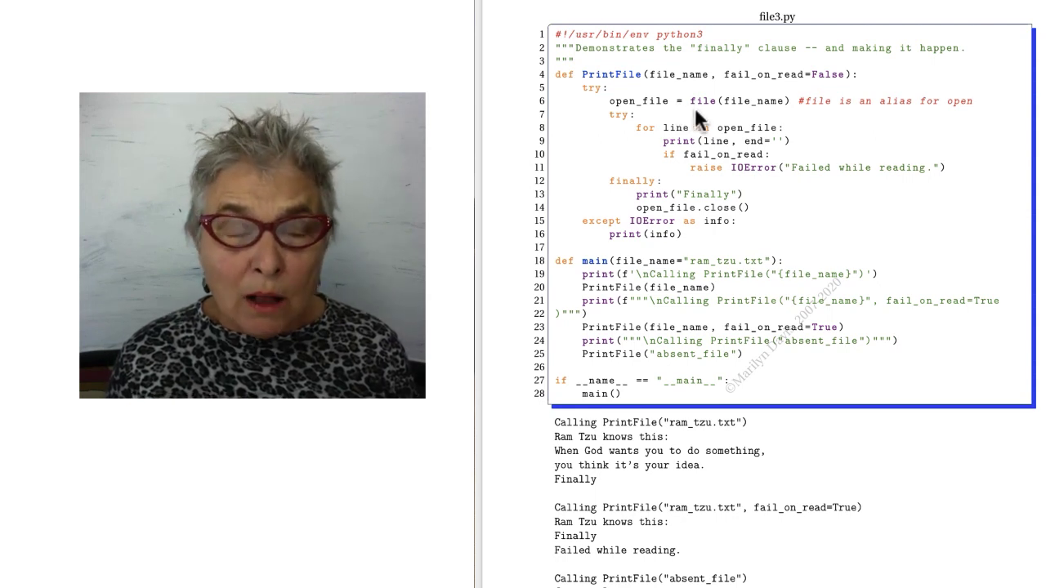
mouse_move(608, 102)
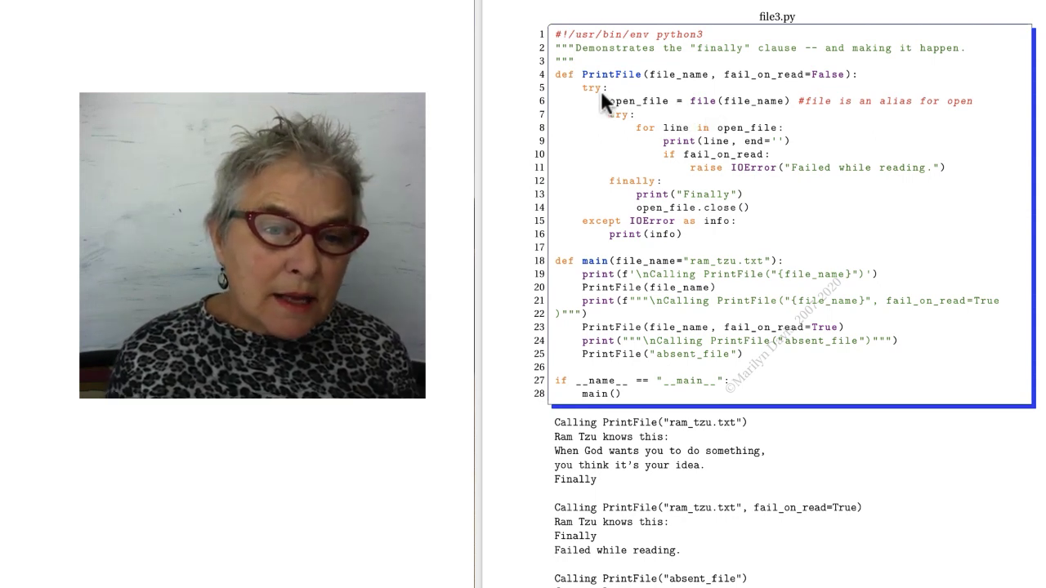
mouse_move(601, 235)
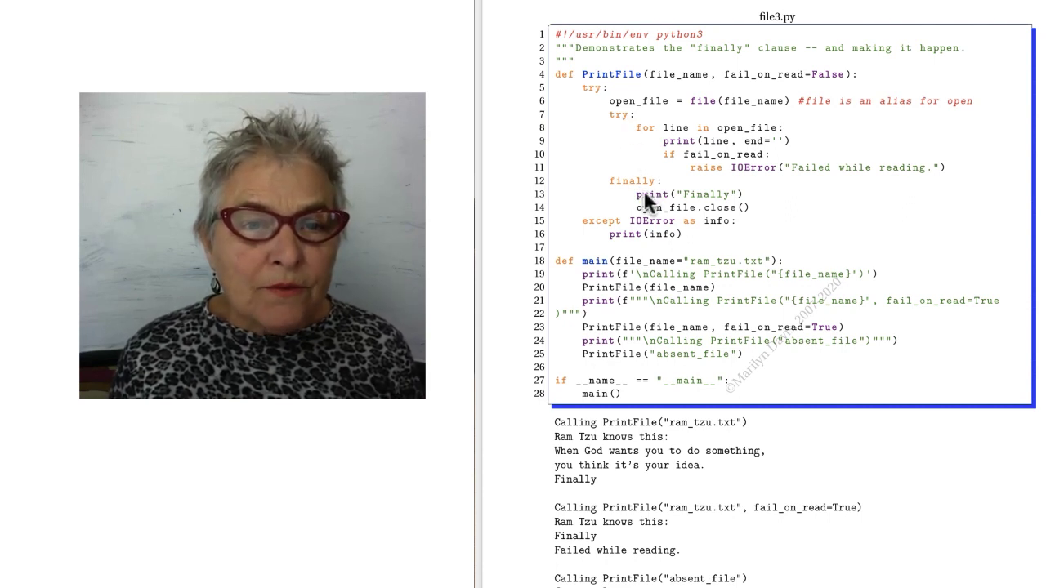
mouse_move(653, 115)
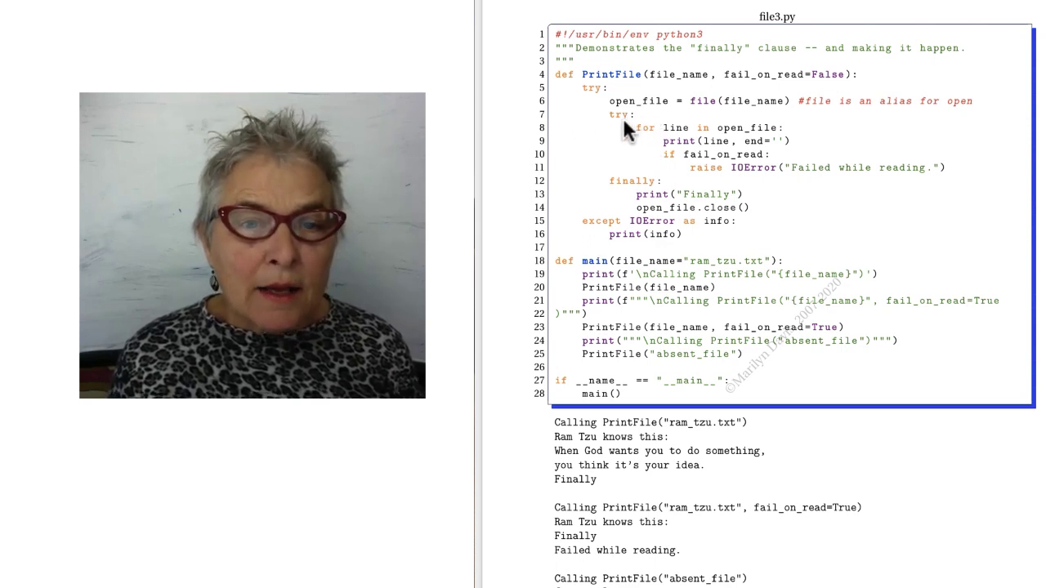
mouse_move(683, 132)
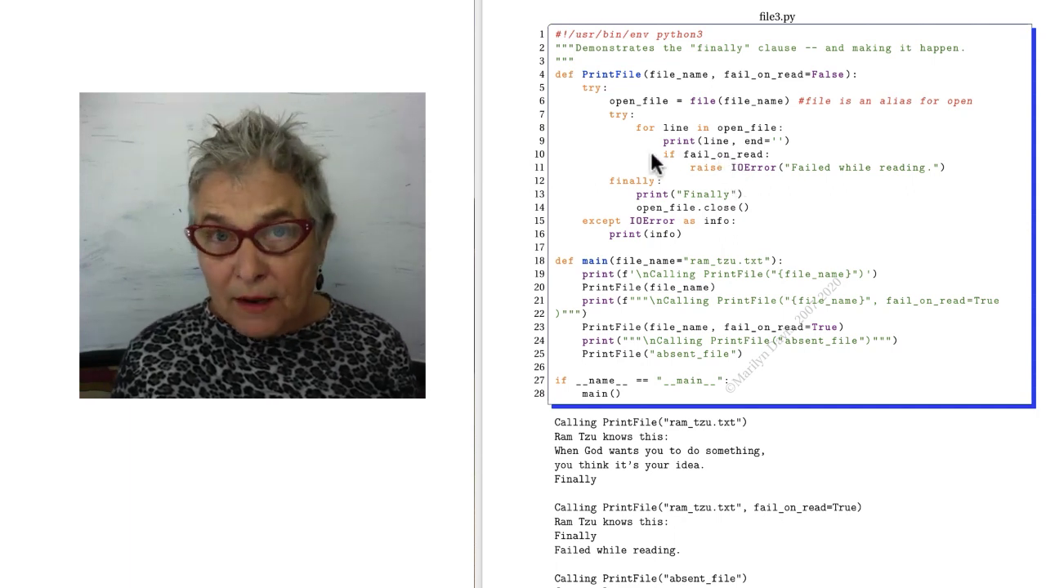
mouse_move(654, 212)
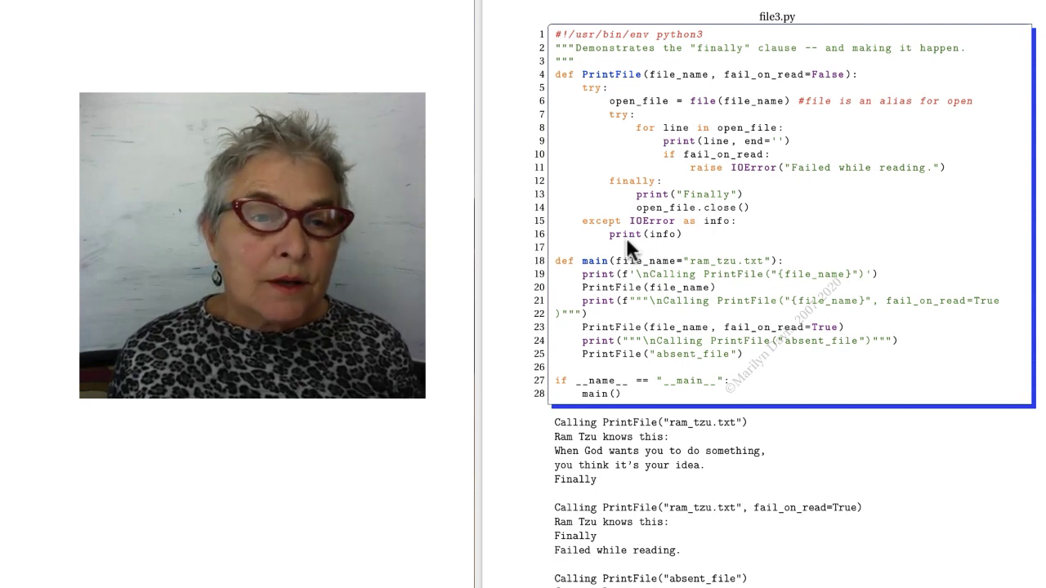
mouse_move(613, 156)
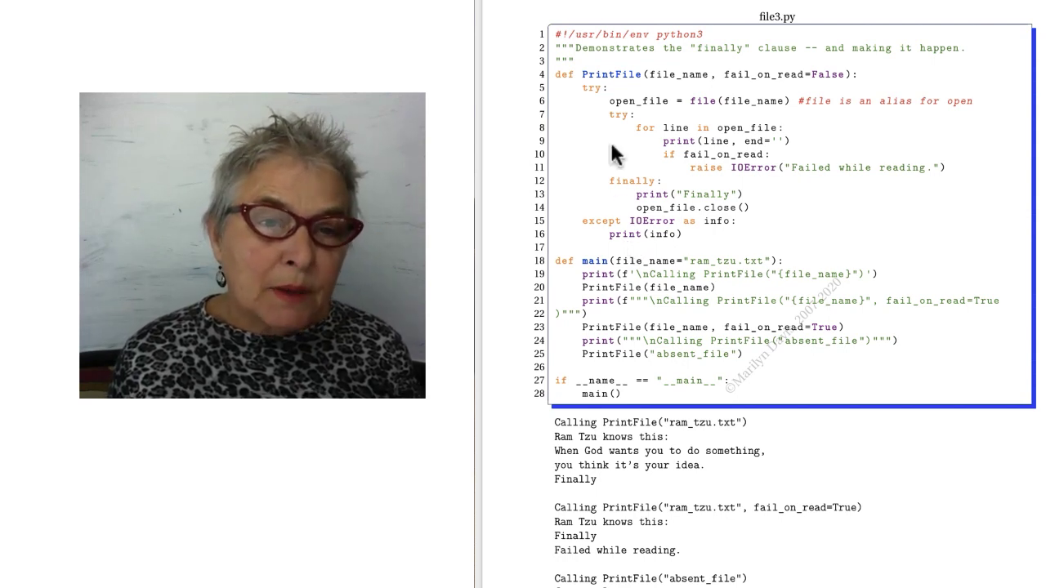
mouse_move(618, 236)
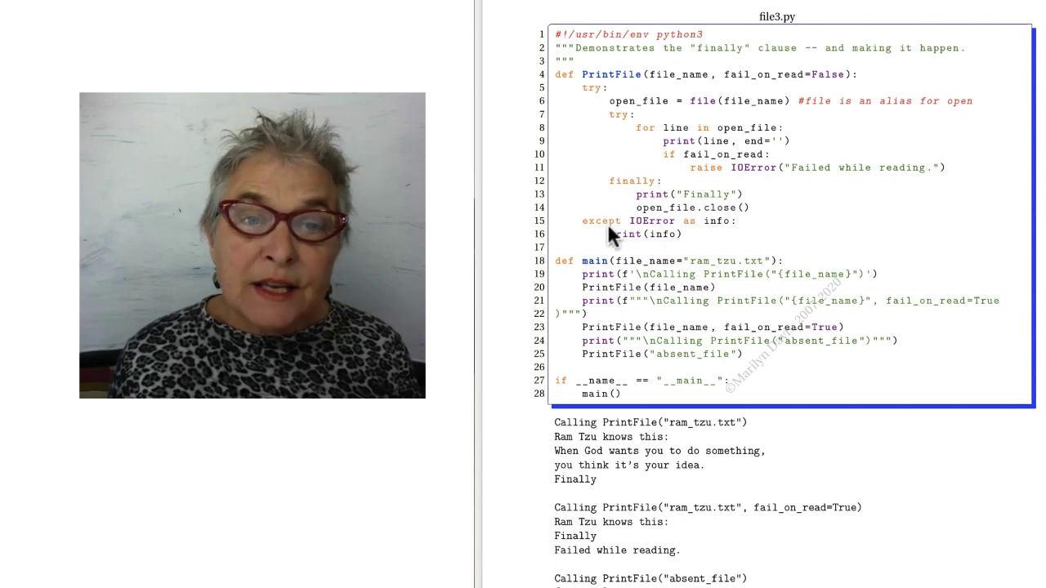
mouse_move(662, 111)
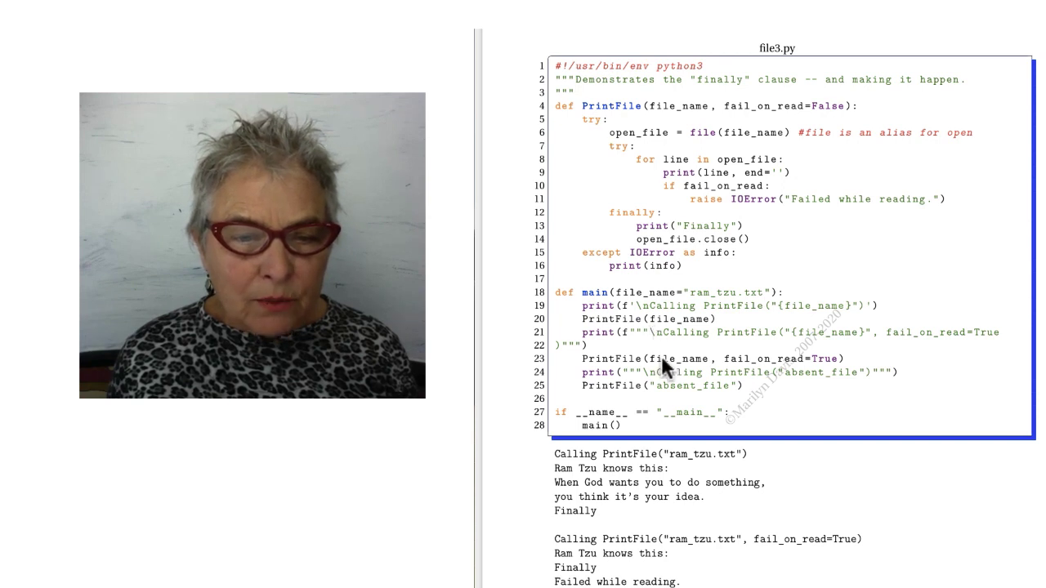
mouse_move(820, 372)
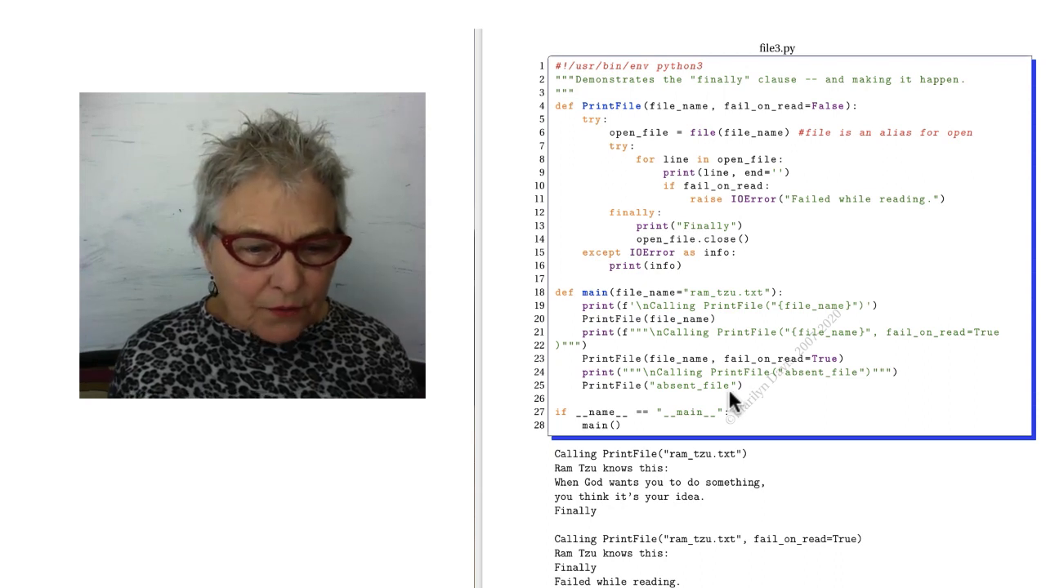
mouse_move(710, 482)
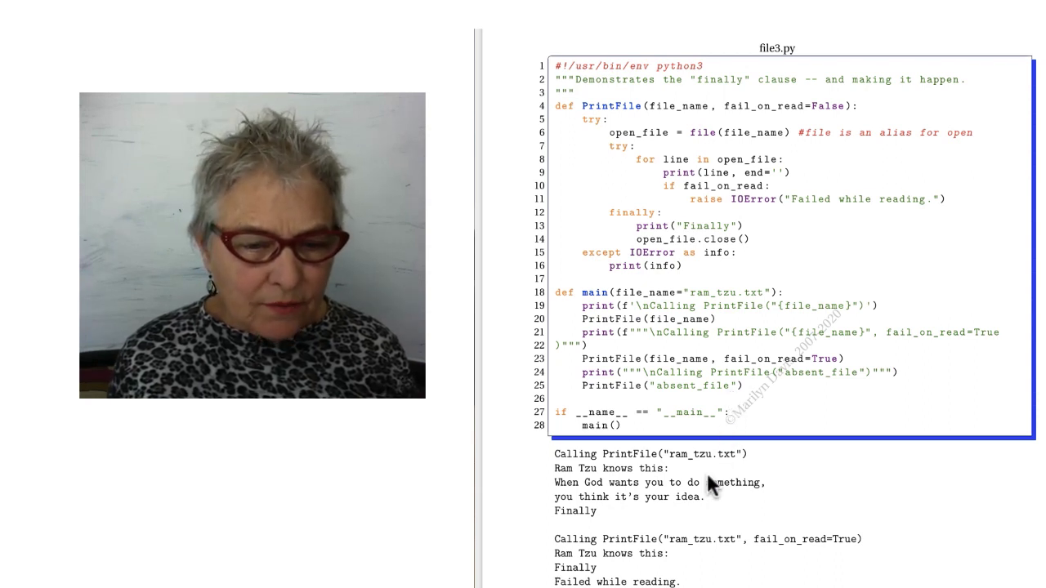
mouse_move(596, 526)
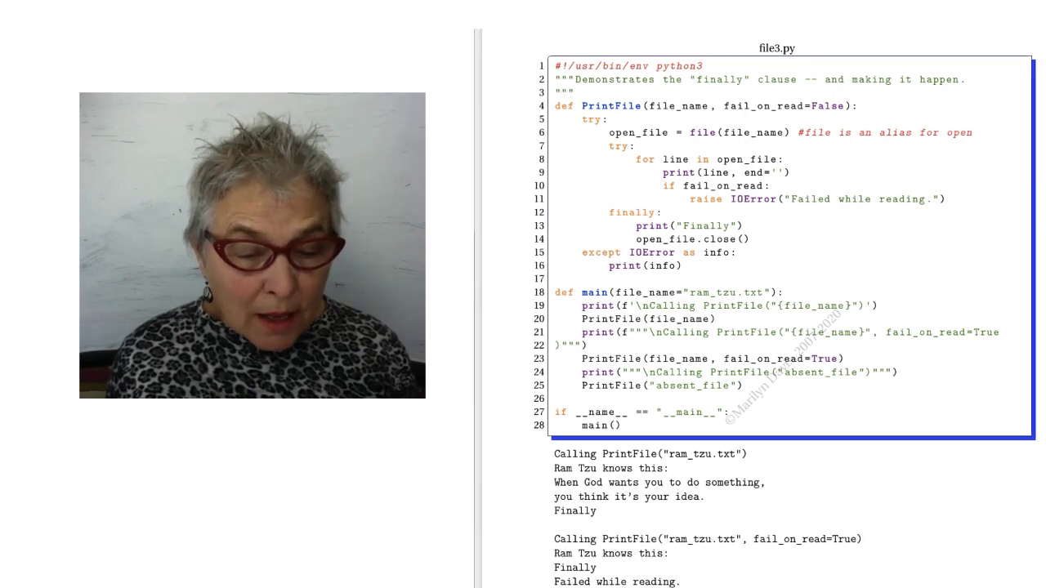
scroll("down", 3)
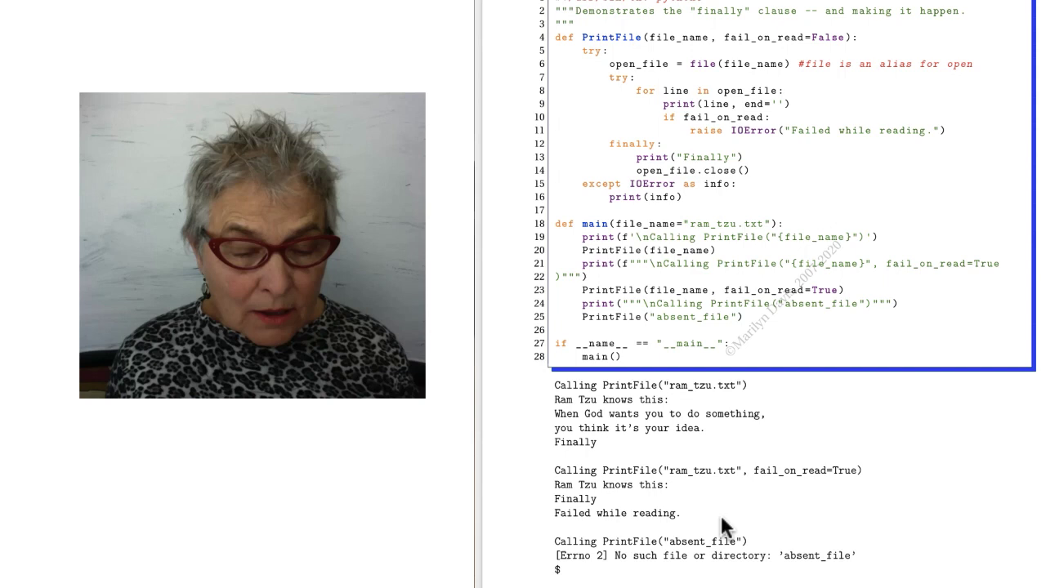
mouse_move(684, 558)
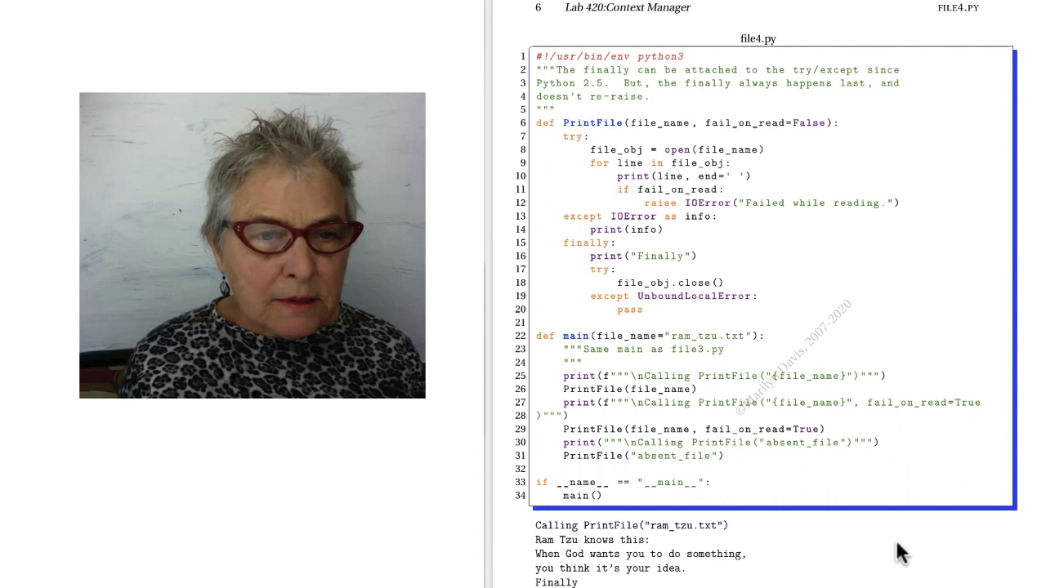
mouse_move(580, 155)
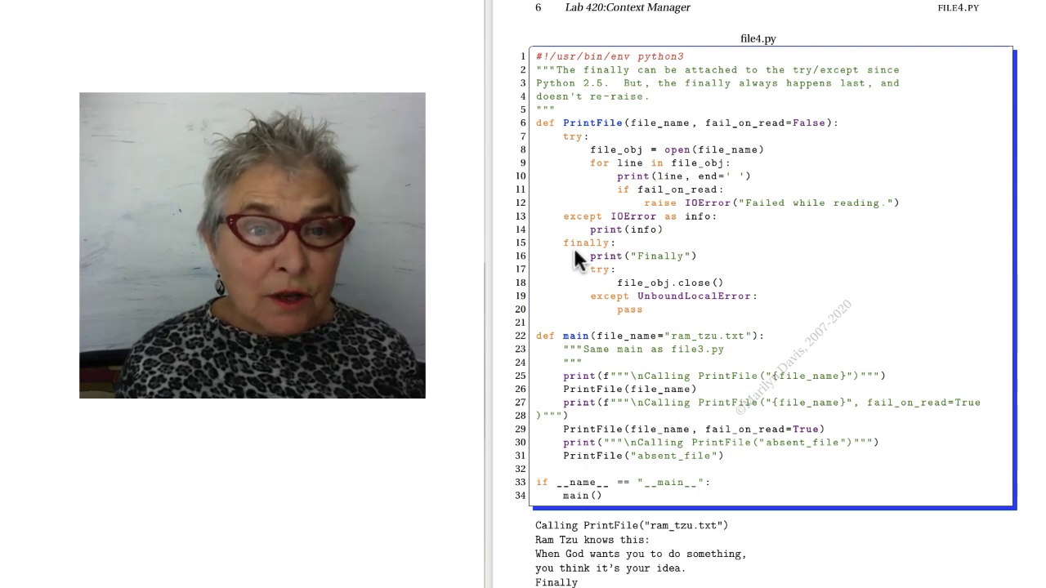
mouse_move(657, 163)
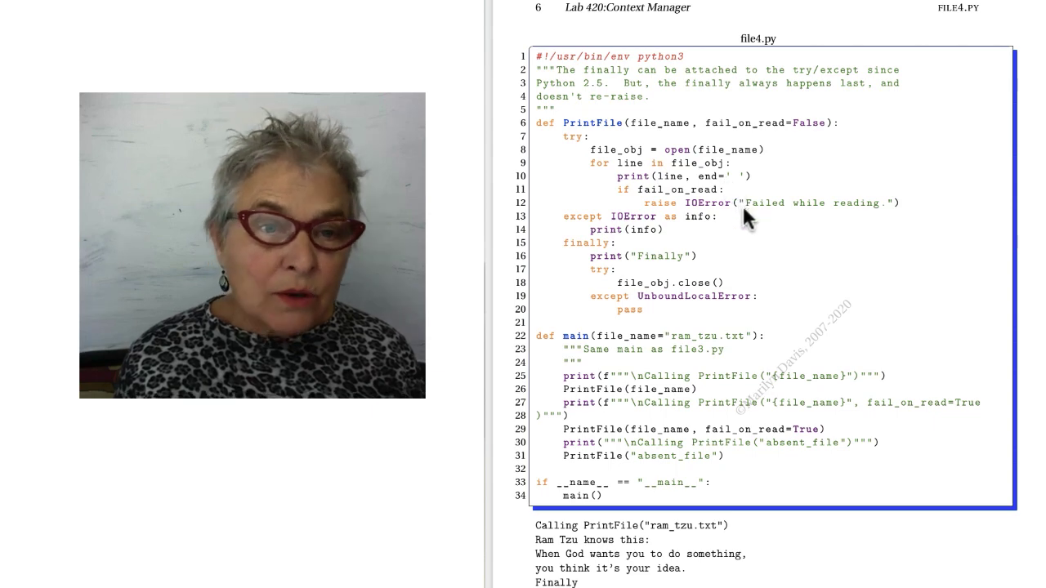
mouse_move(651, 248)
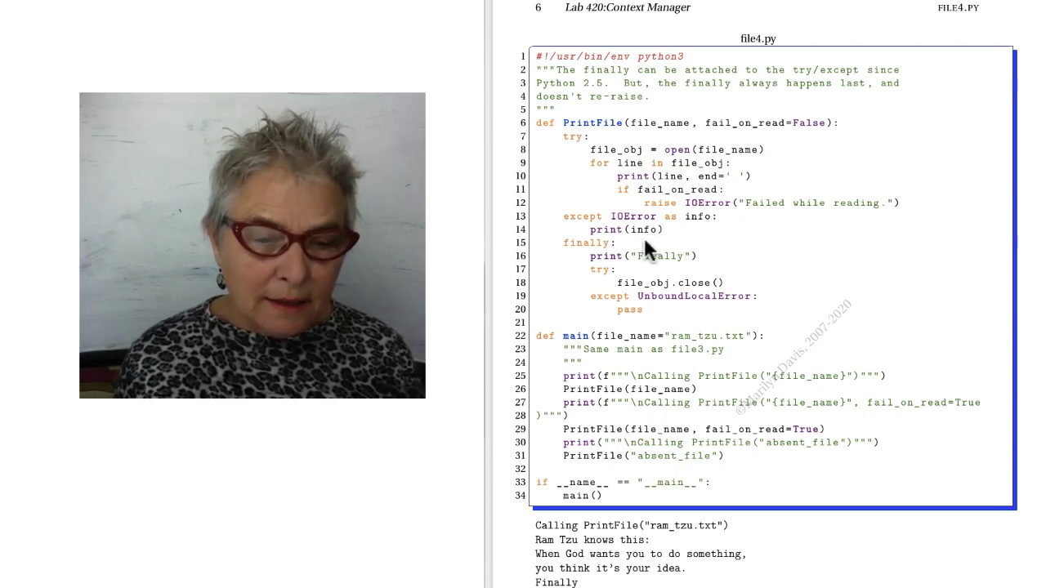
scroll("down", 3)
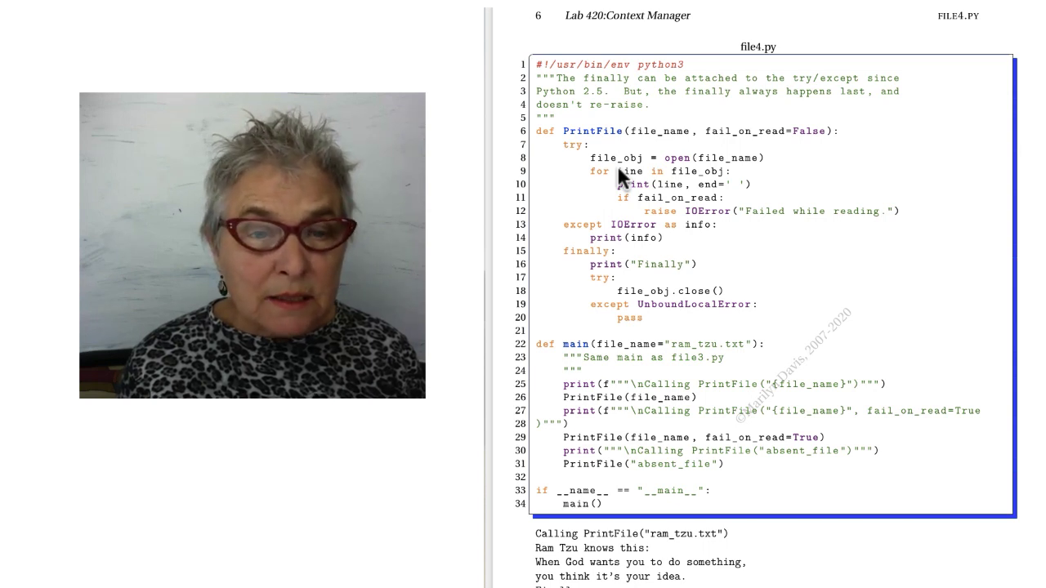
mouse_move(629, 205)
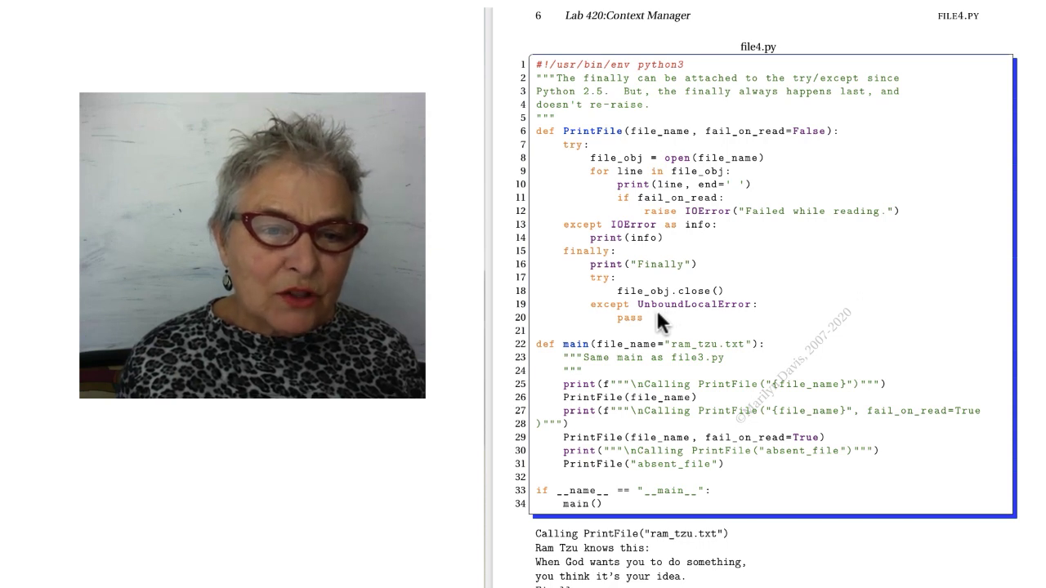
mouse_move(686, 303)
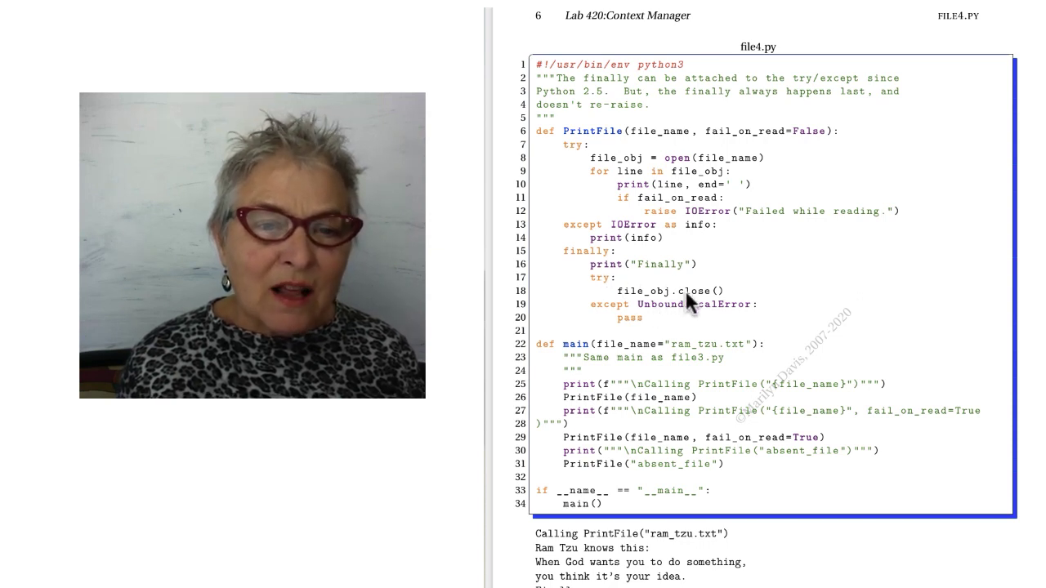
mouse_move(706, 319)
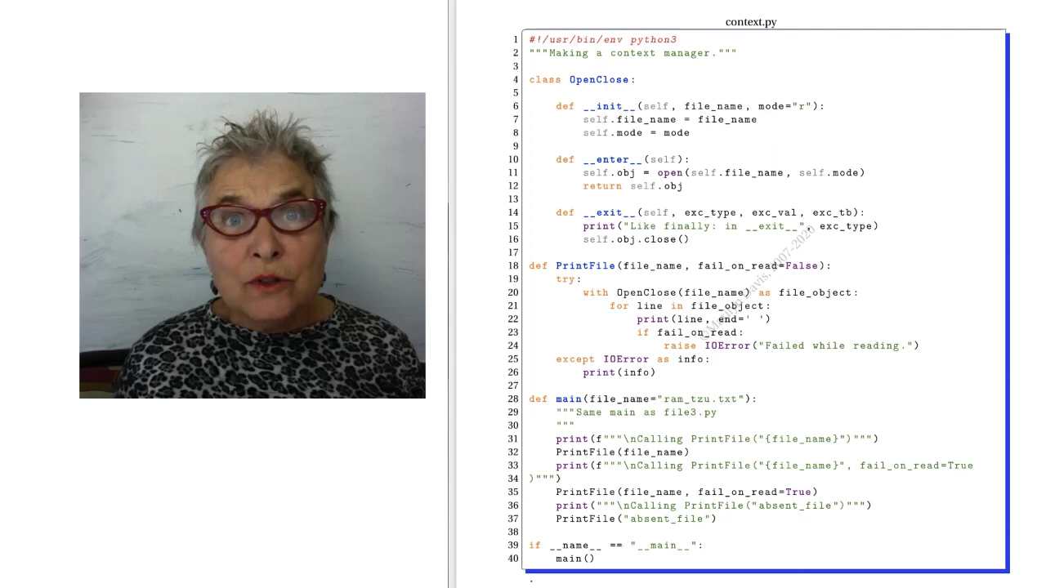
mouse_move(654, 384)
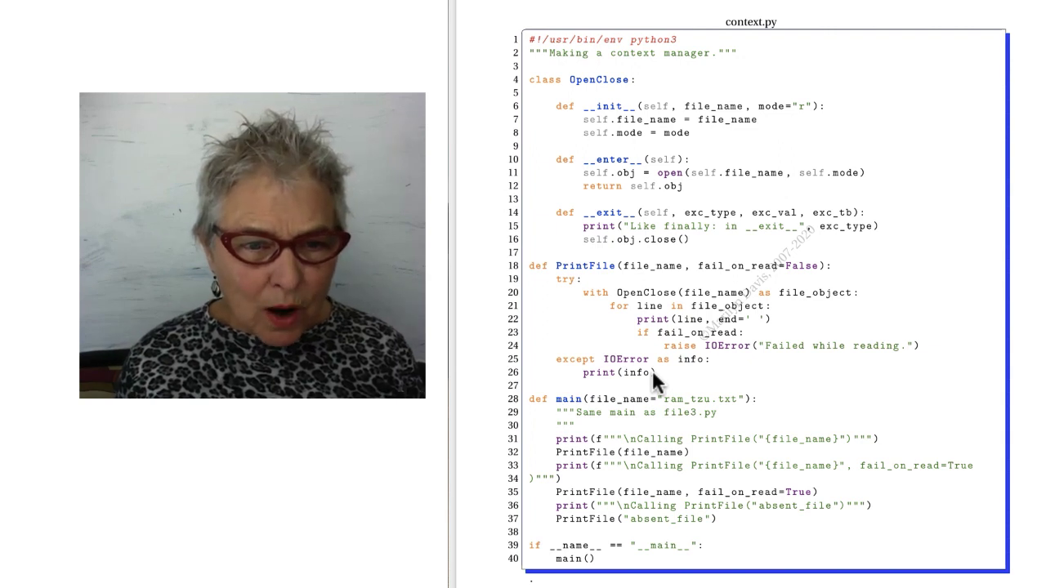
mouse_move(630, 338)
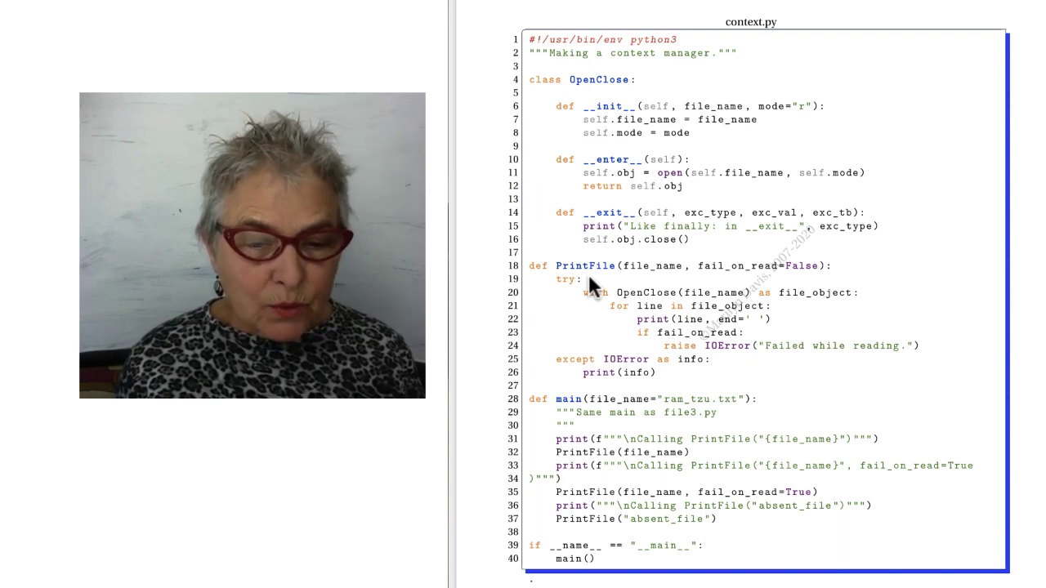
mouse_move(625, 461)
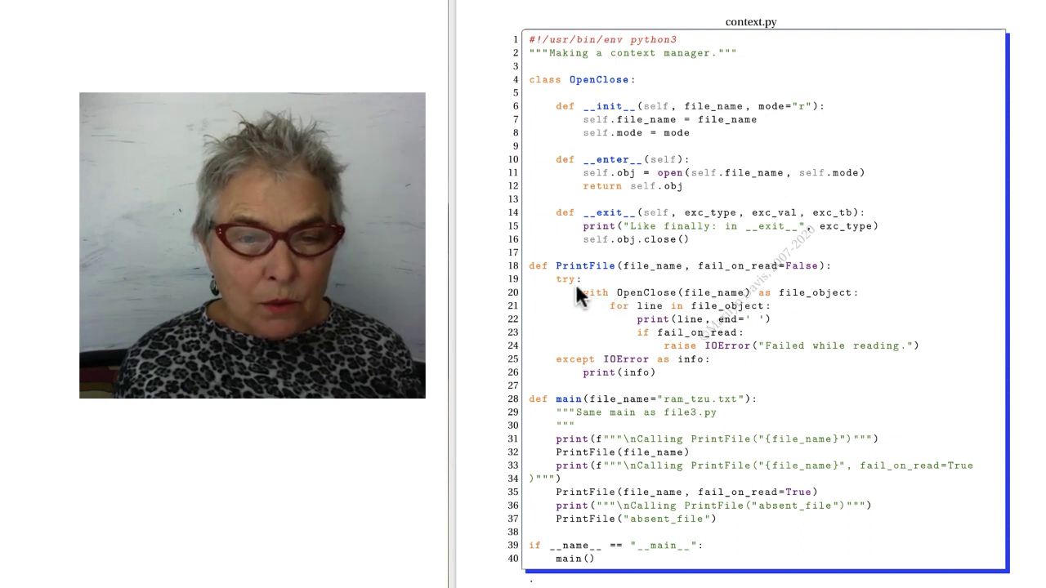
mouse_move(690, 356)
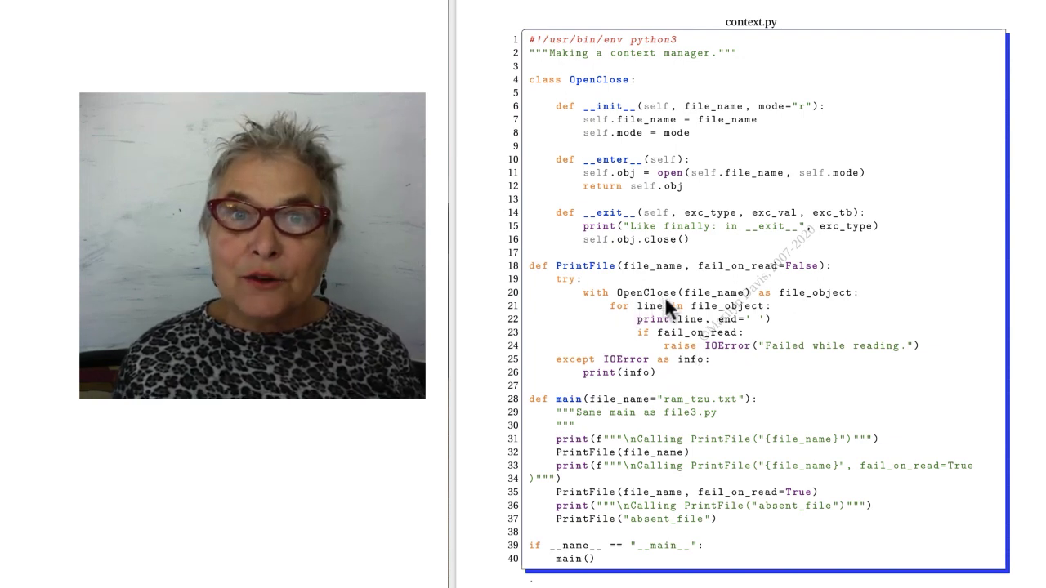
mouse_move(595, 96)
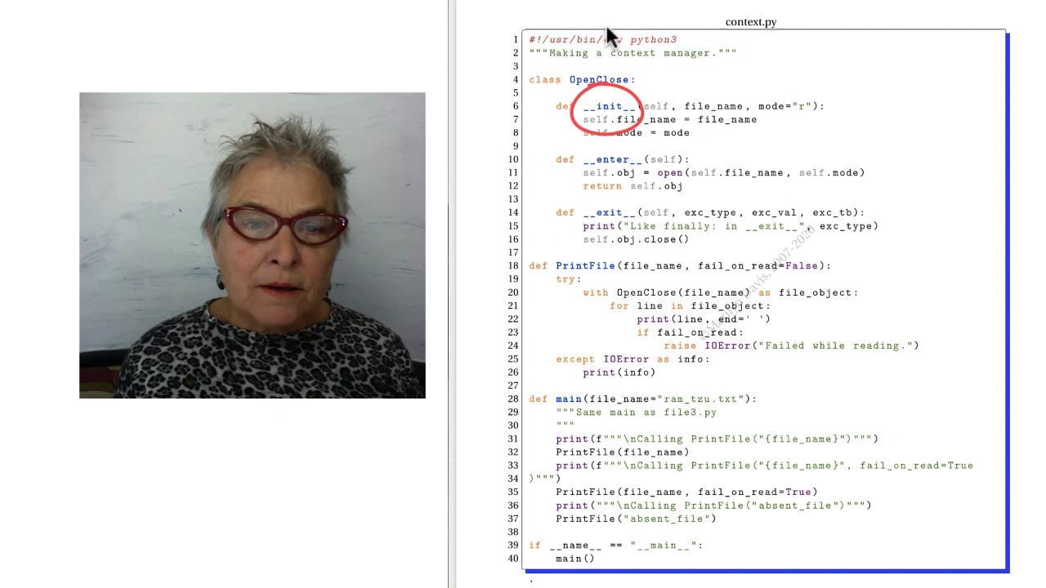
mouse_move(678, 124)
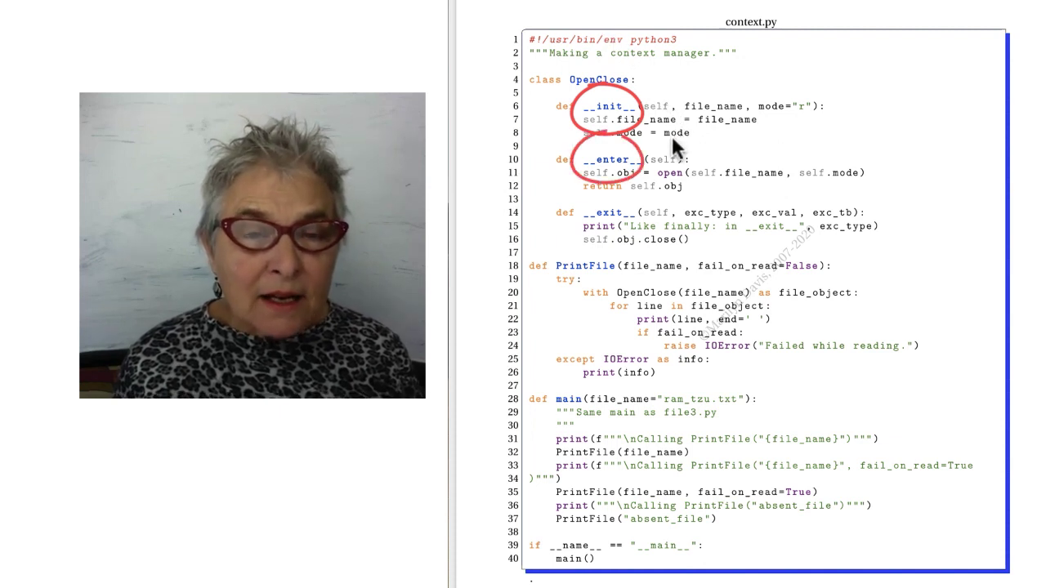
mouse_move(662, 163)
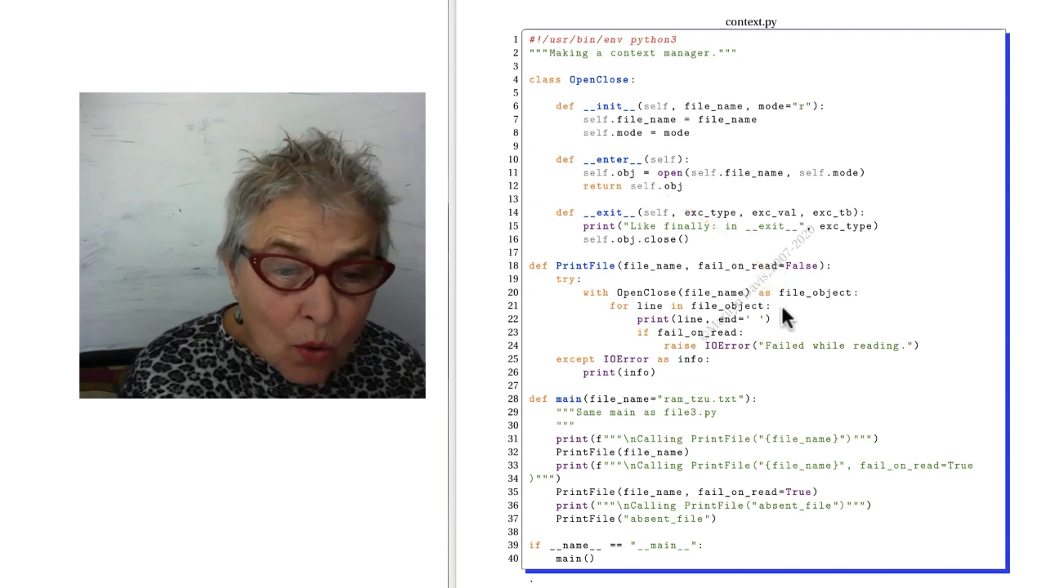
mouse_move(588, 359)
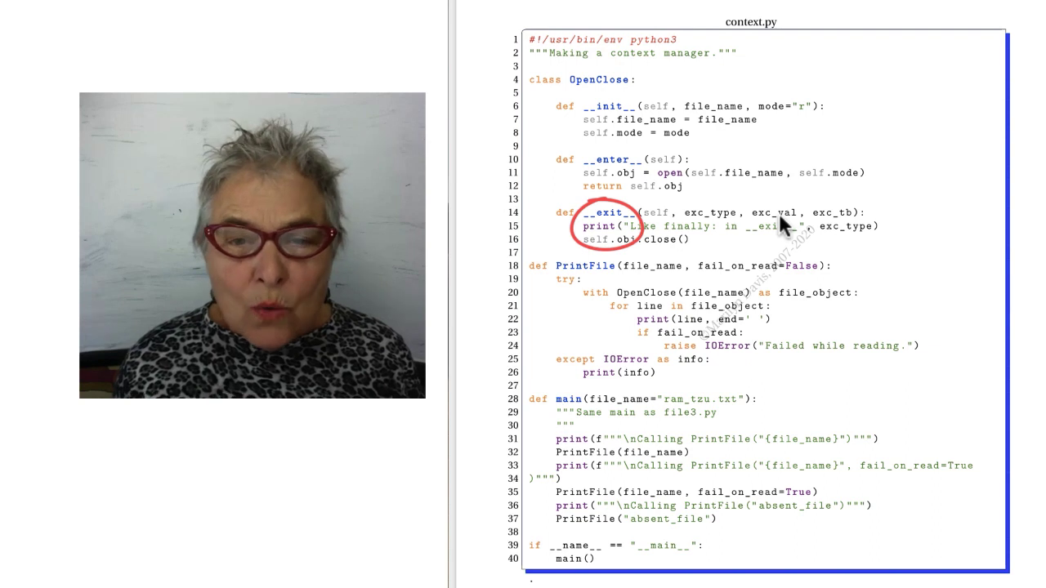
mouse_move(817, 200)
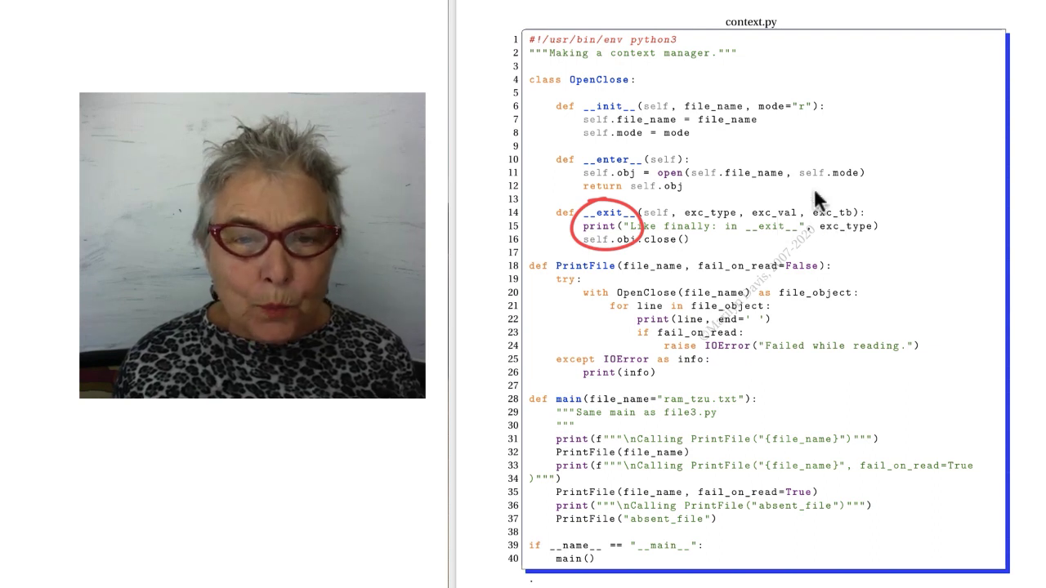
mouse_move(719, 232)
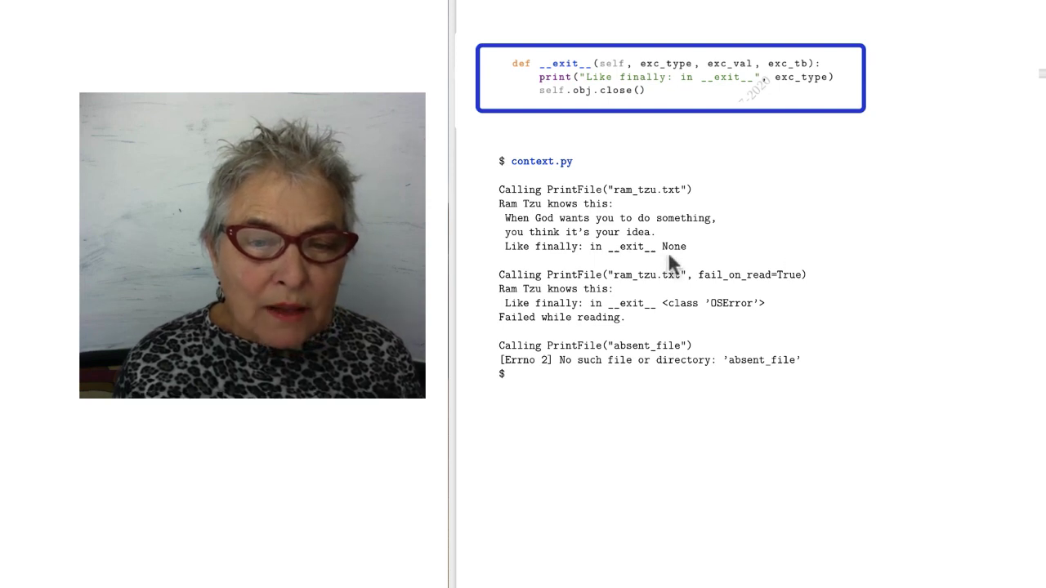
mouse_move(686, 320)
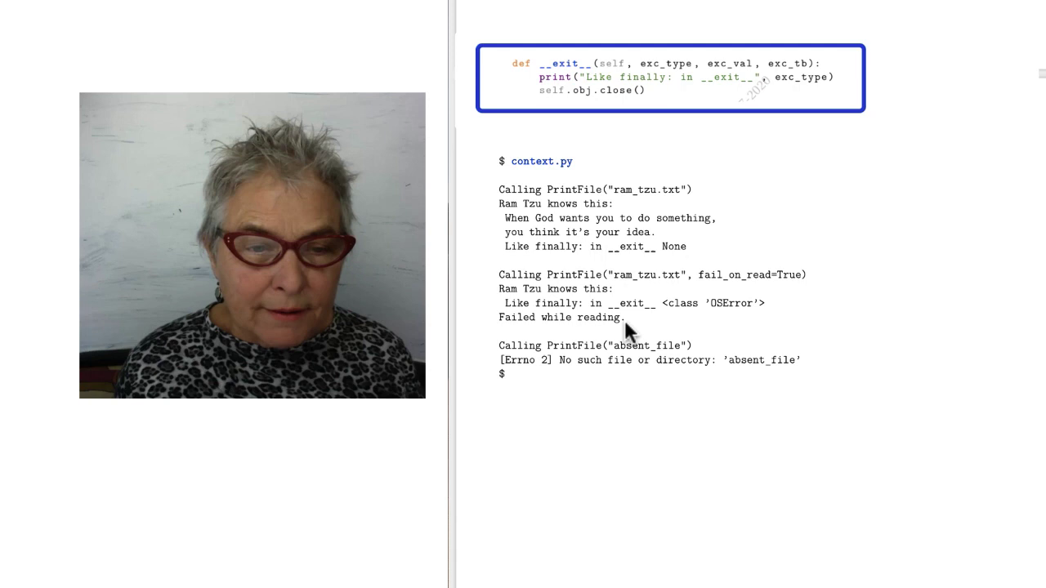
mouse_move(743, 319)
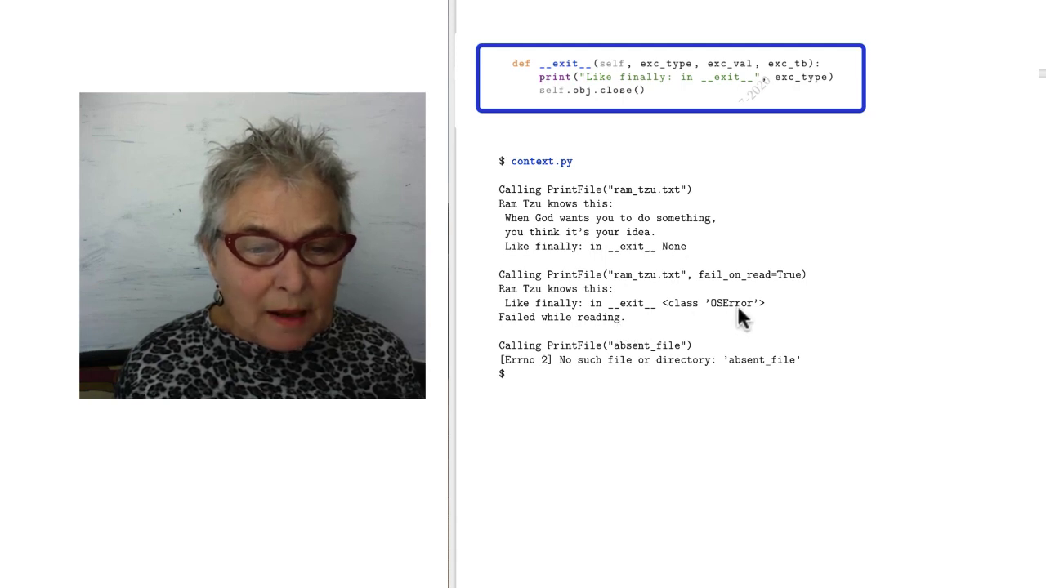
mouse_move(750, 379)
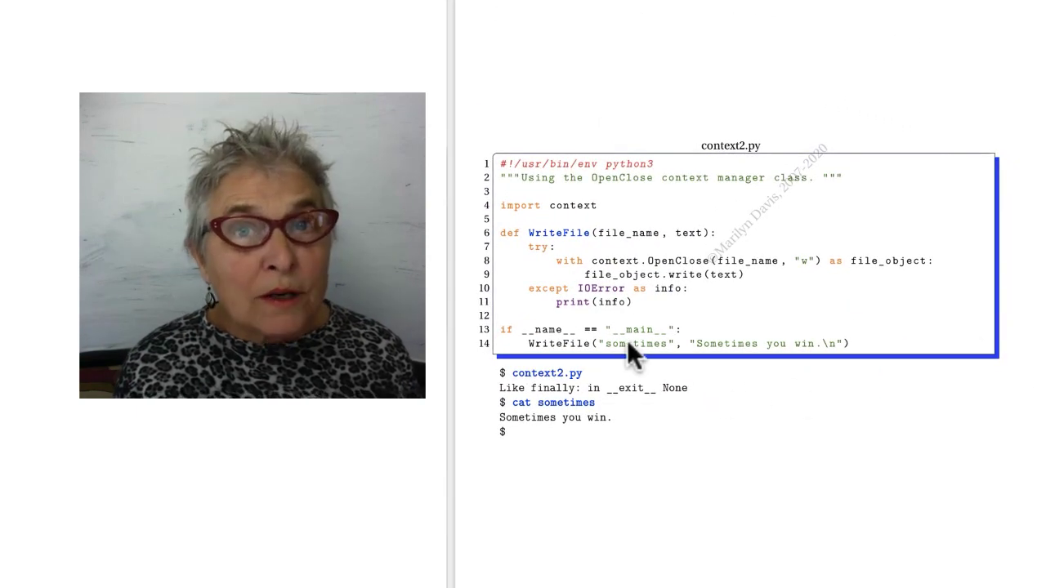
mouse_move(580, 225)
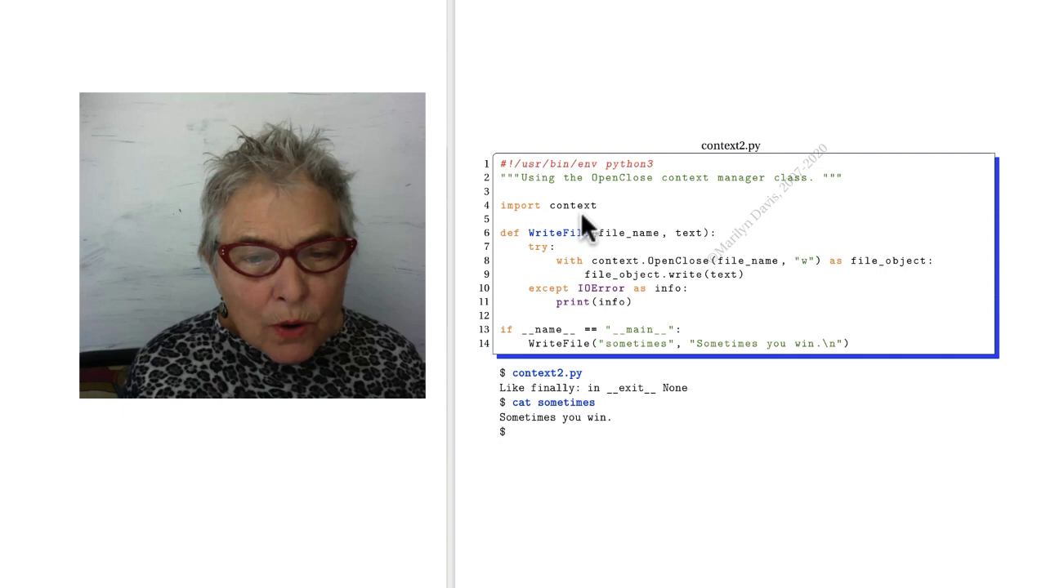
mouse_move(591, 251)
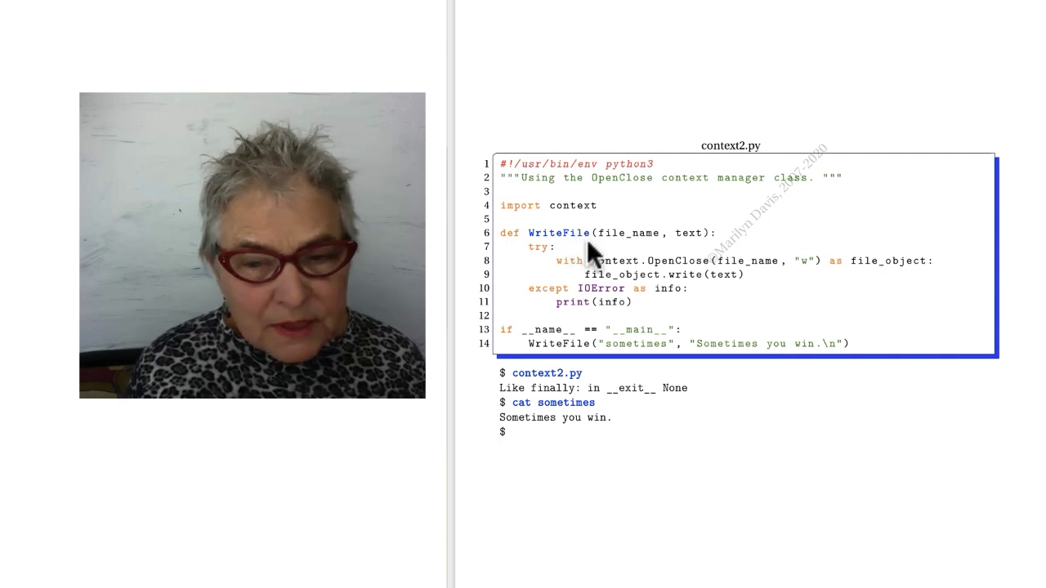
mouse_move(809, 278)
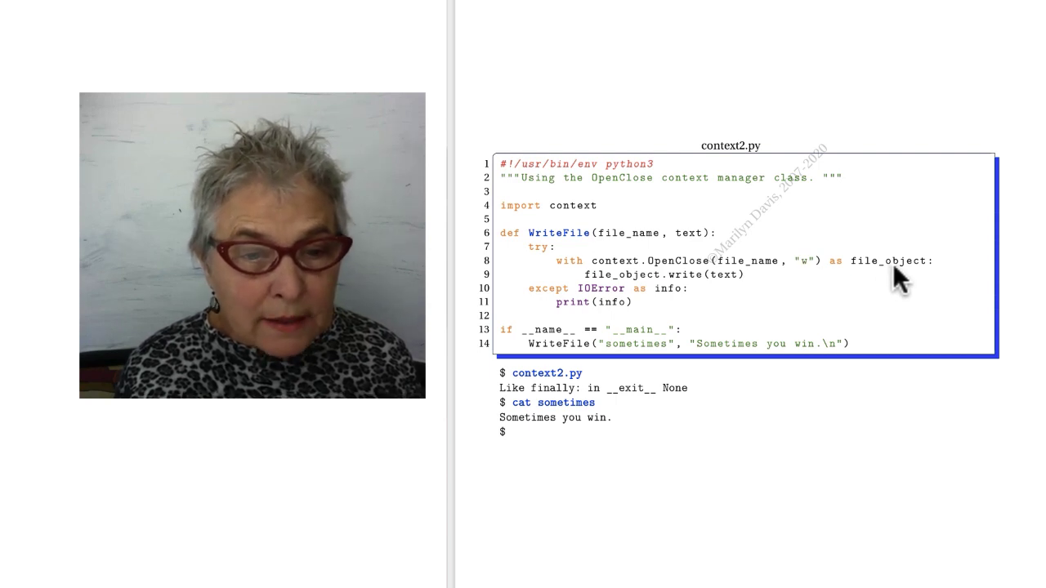
mouse_move(723, 291)
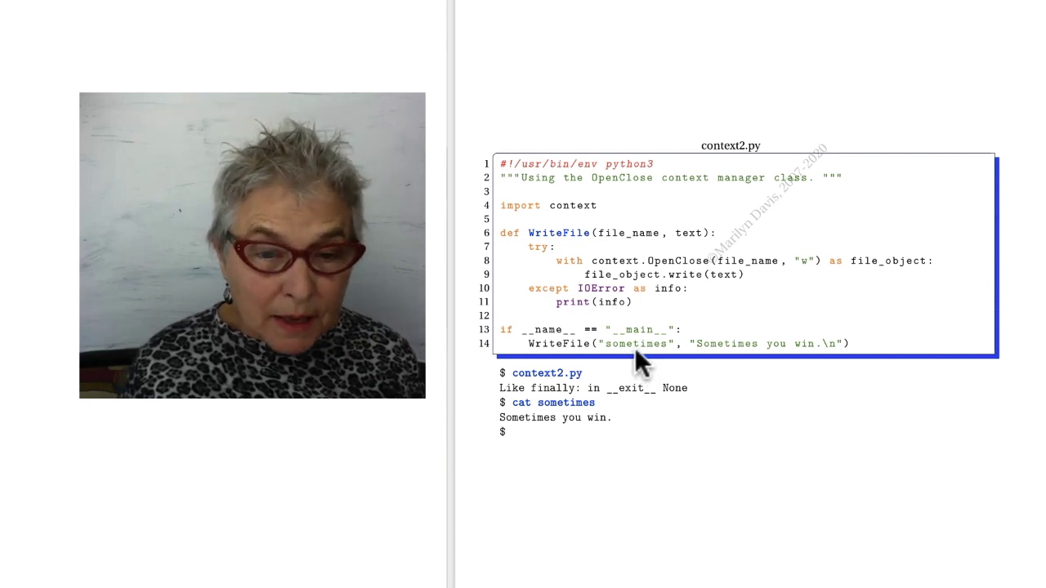
mouse_move(736, 319)
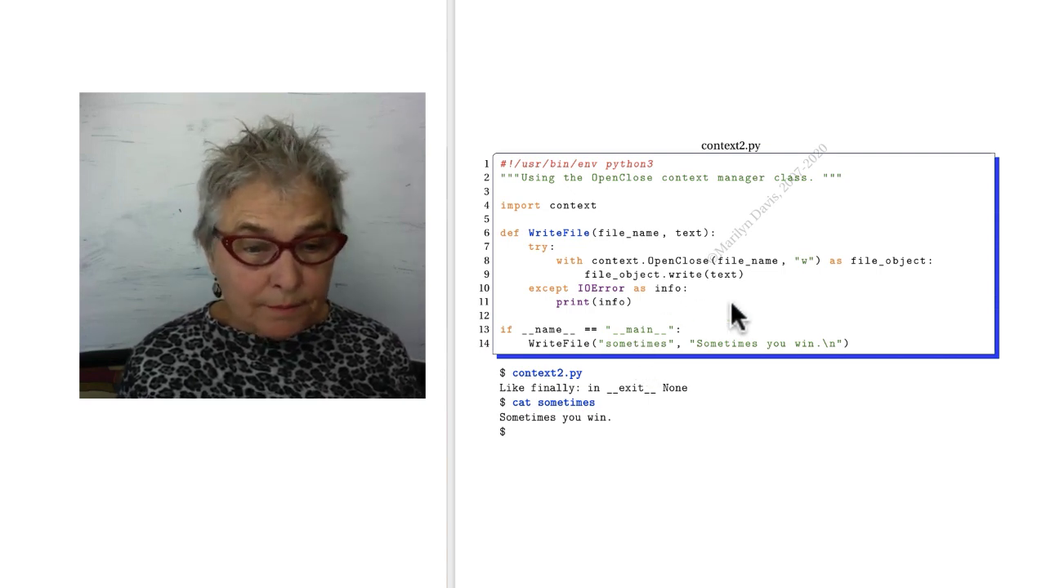
mouse_move(774, 369)
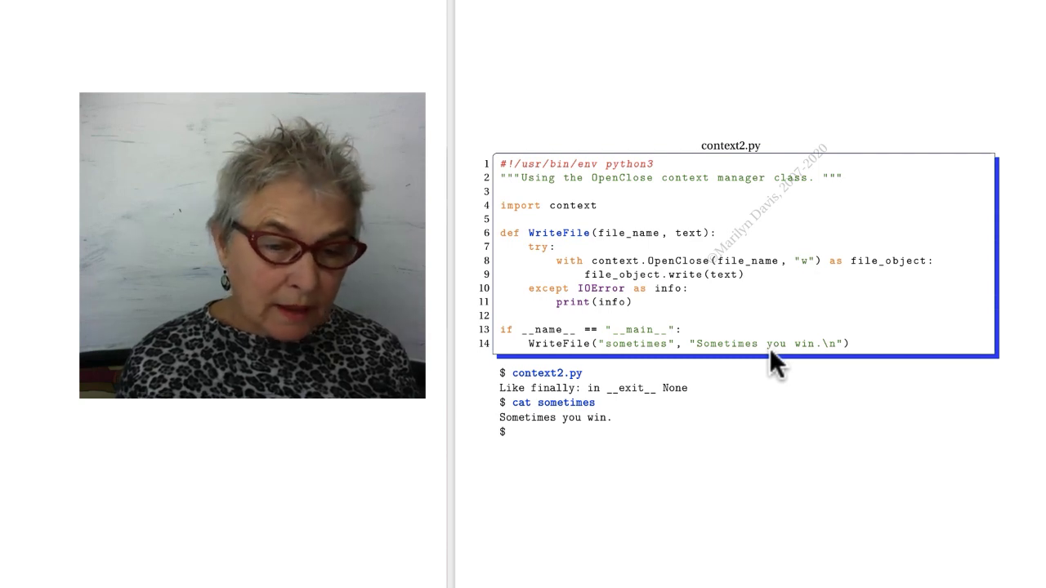